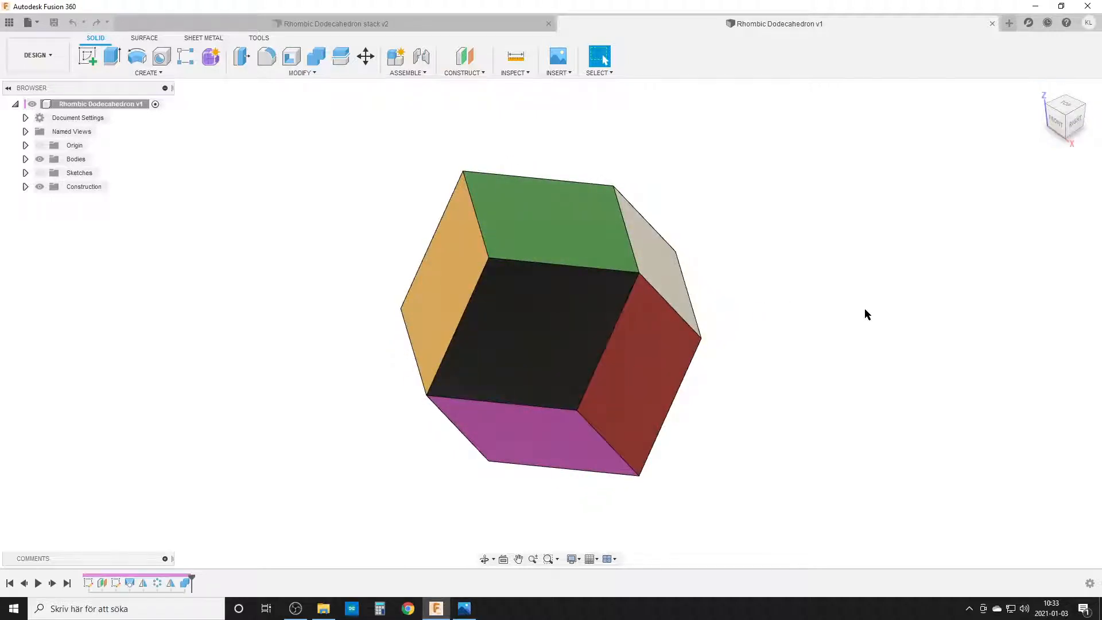
mouse_move(830, 335)
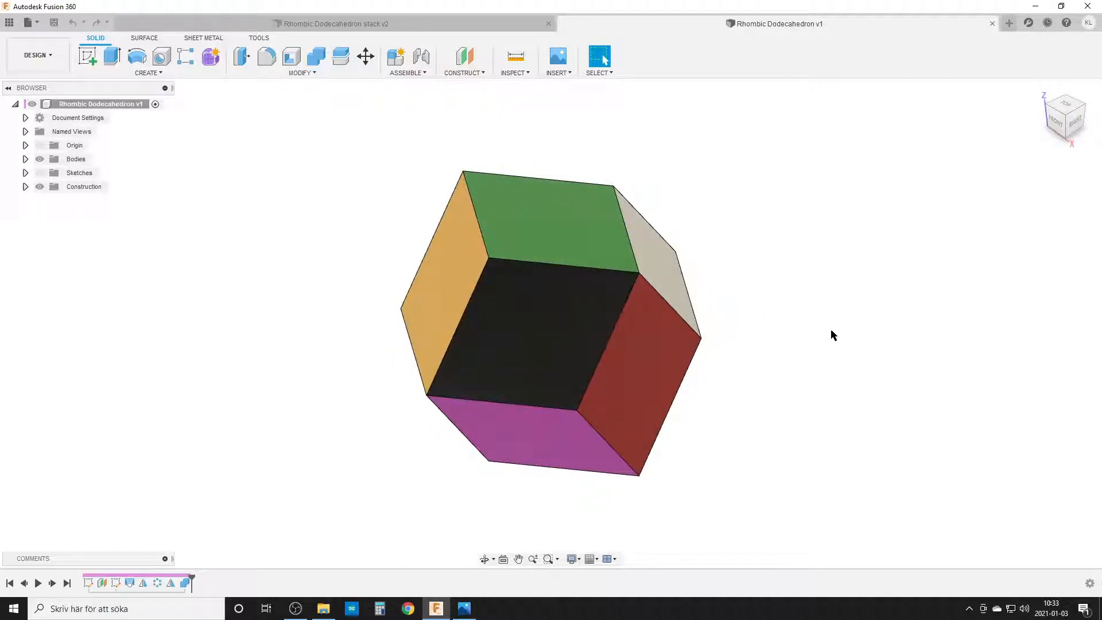
mouse_move(841, 354)
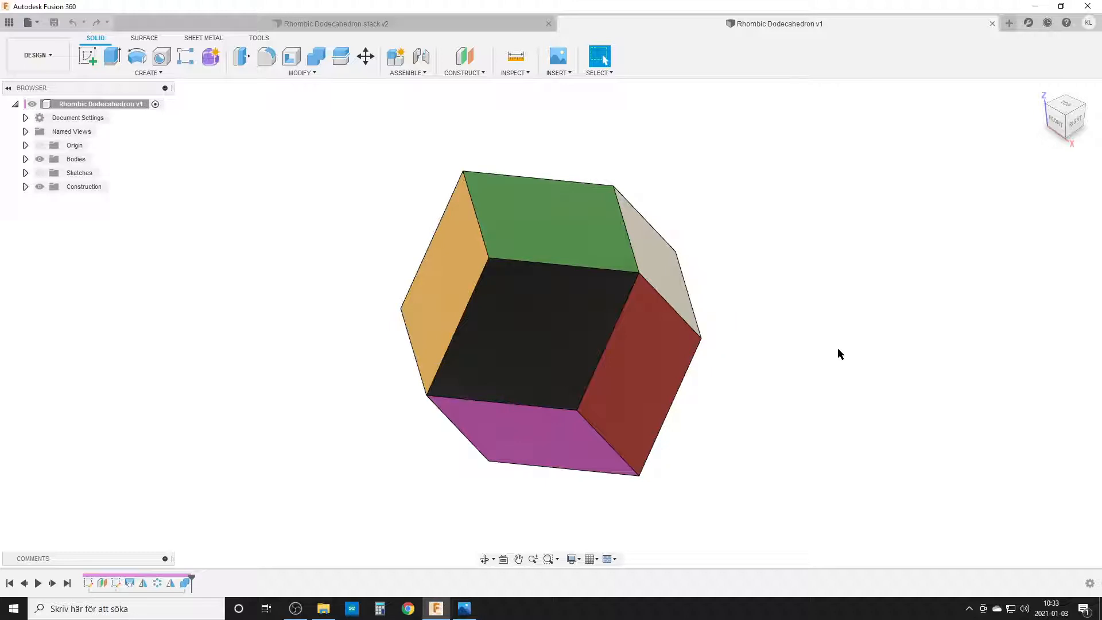
mouse_move(839, 386)
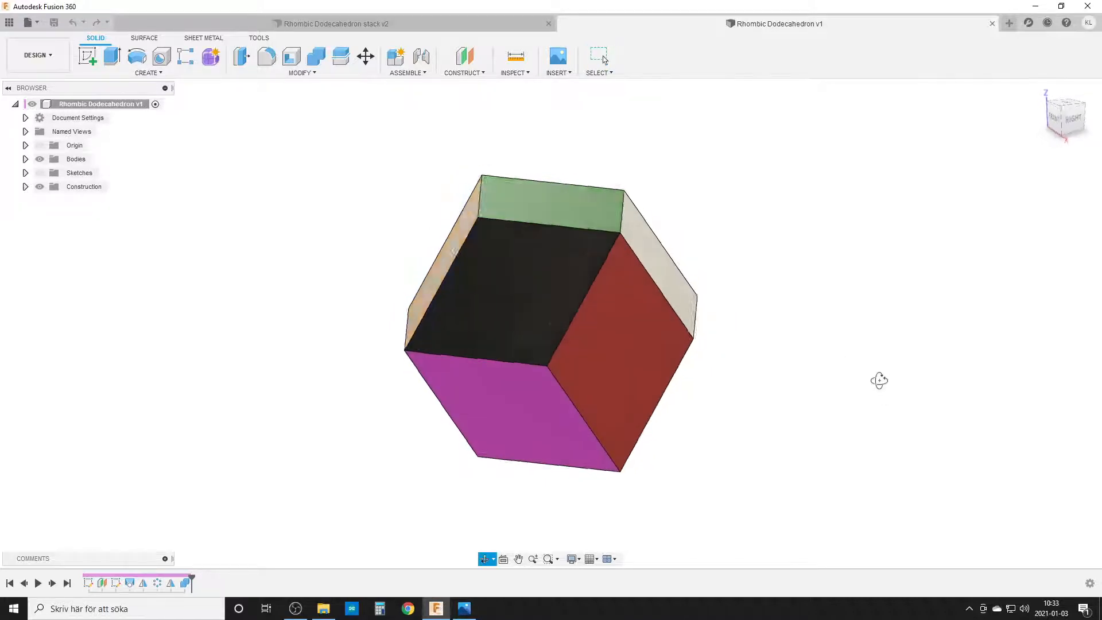
Look over the lit lamp reference photo in Photos, then bring the dodecahedron model back up.
left_click_drag(878, 380, 785, 375)
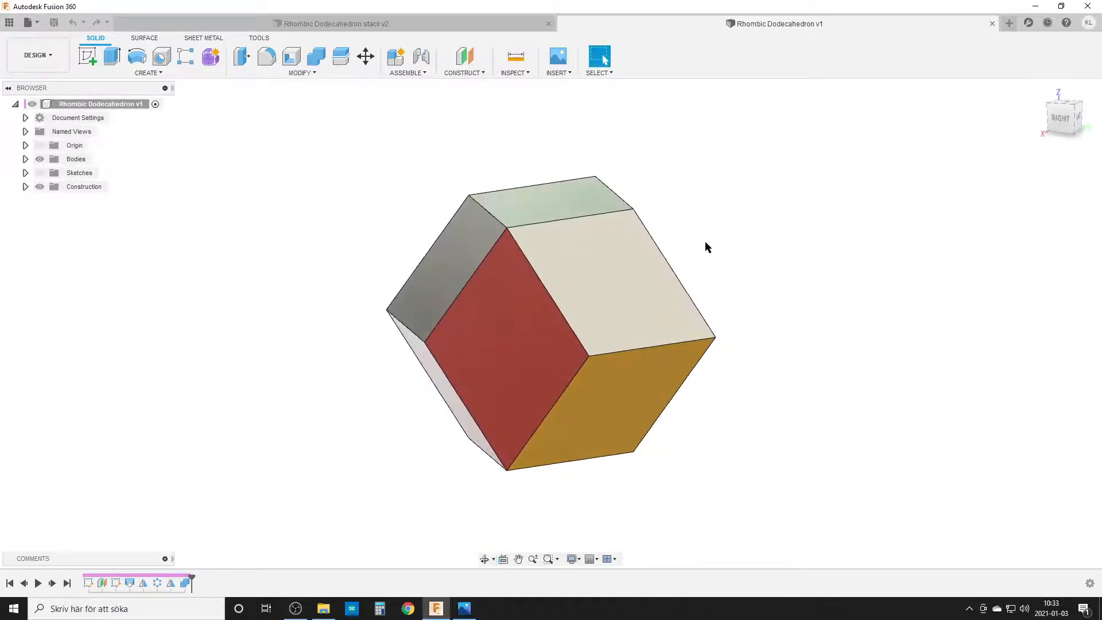
left_click(464, 609)
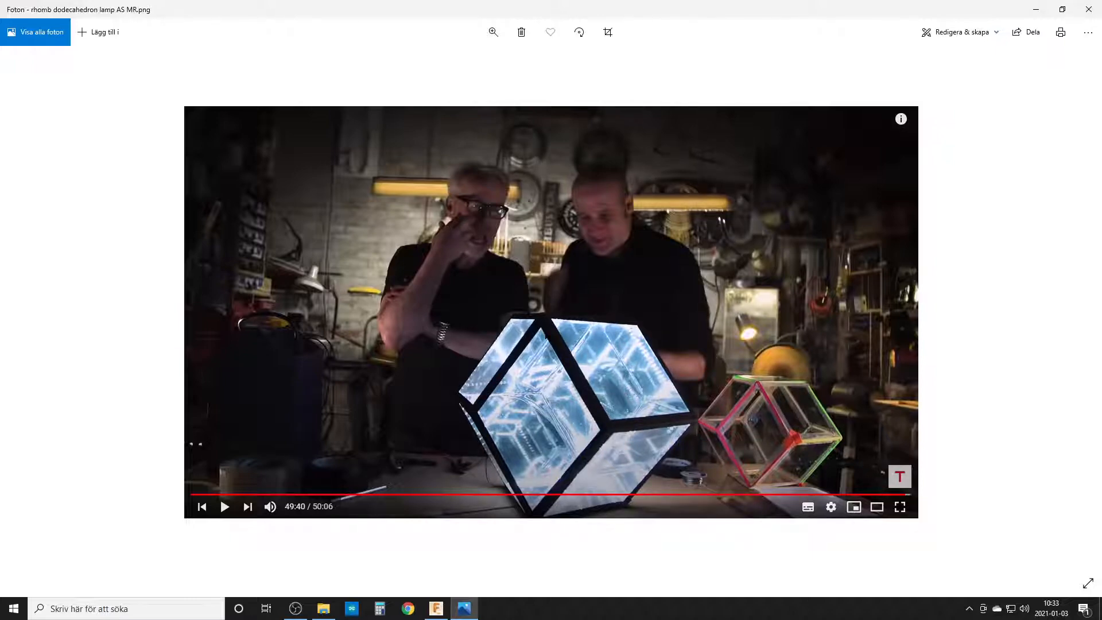
mouse_move(538, 478)
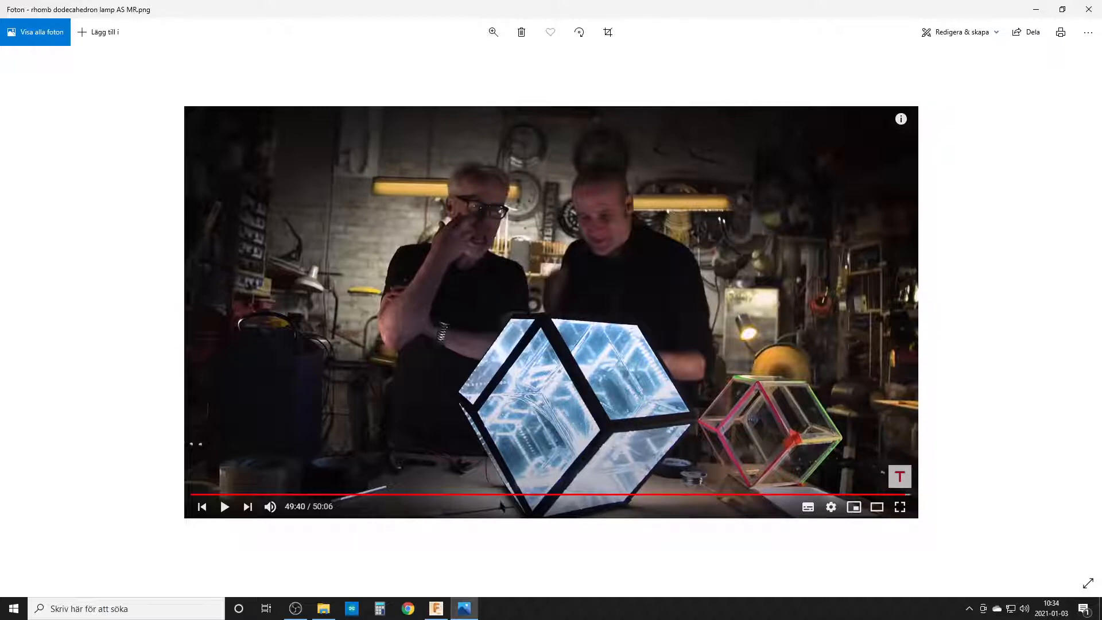
left_click(436, 609)
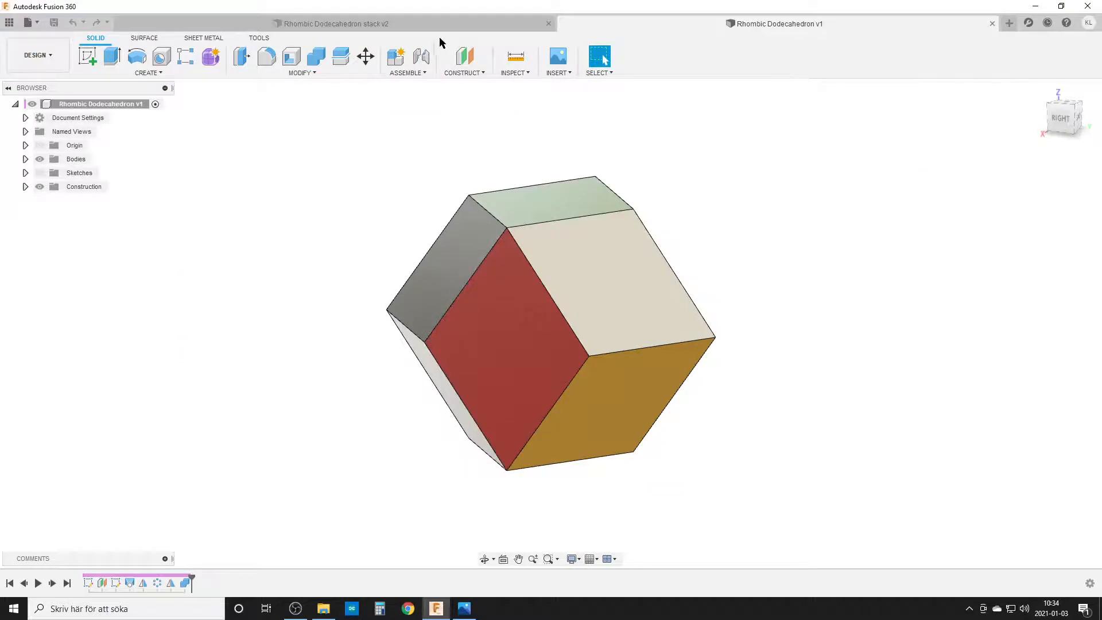
Inspect the 'Rhombic Dodecahedron stack v2' assembly, then close its tab.
left_click(335, 23)
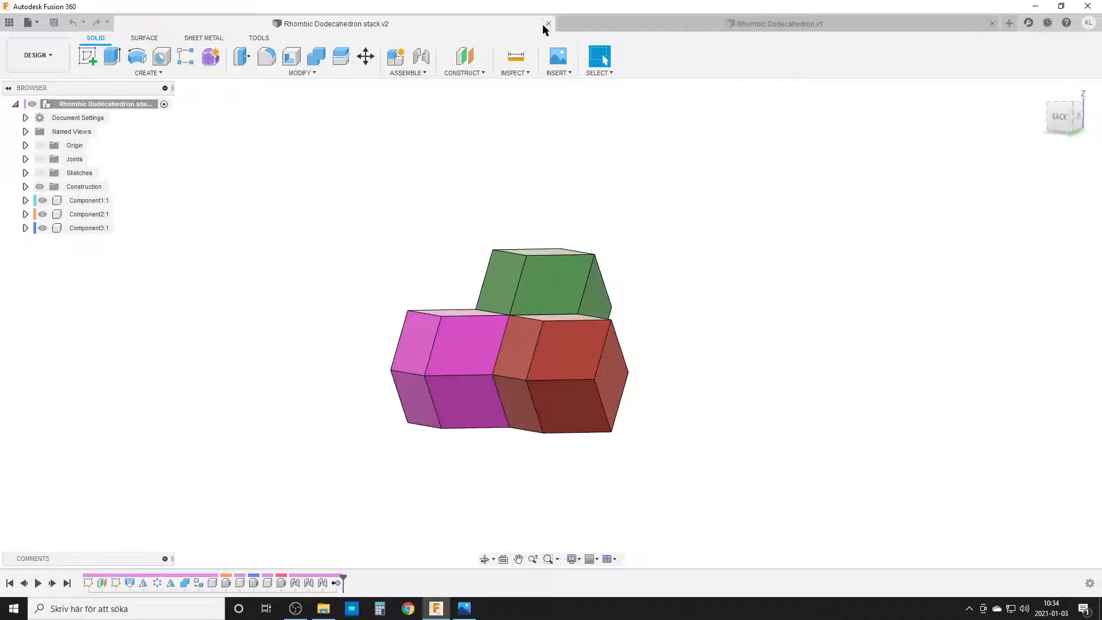
left_click(548, 24)
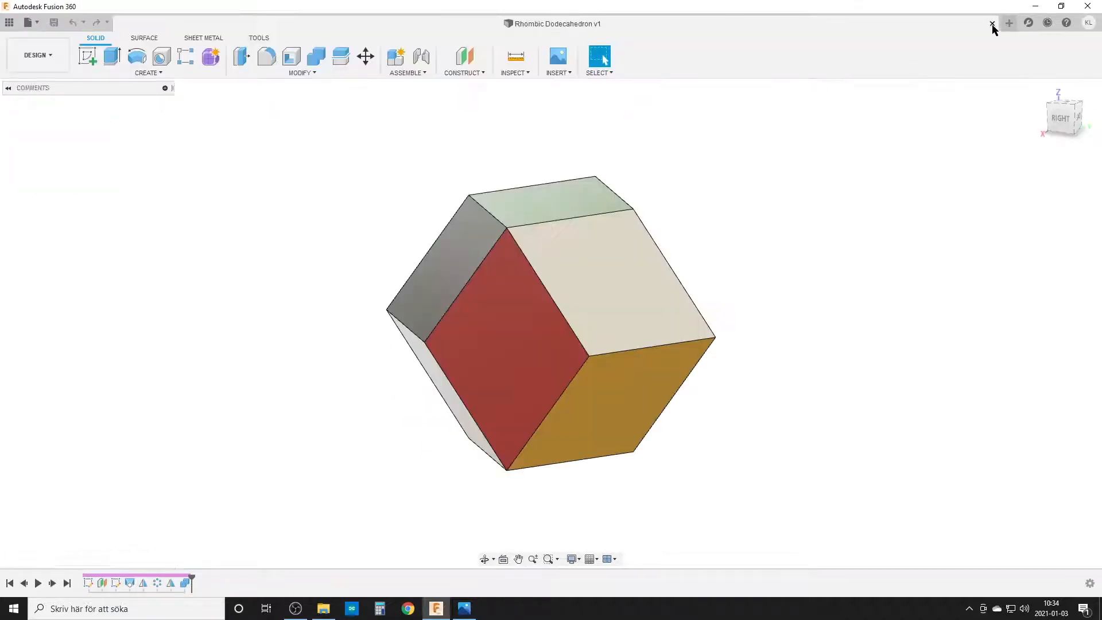
In a fresh design, sketch a 4-sided edge polygon 50 mm square centred on the origin.
left_click(992, 23)
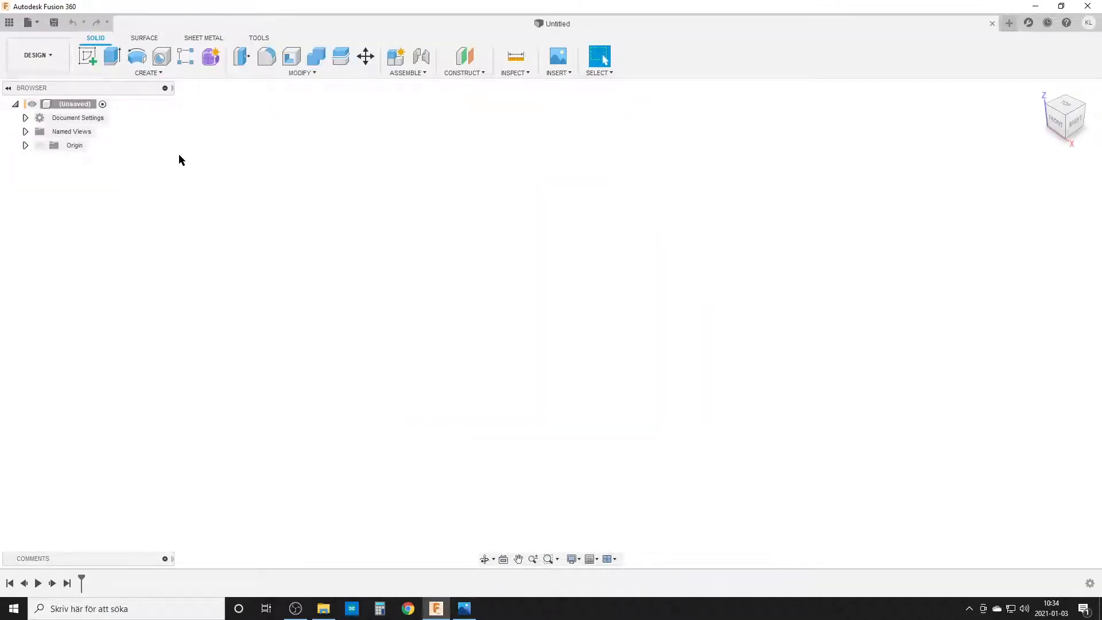
left_click(91, 57)
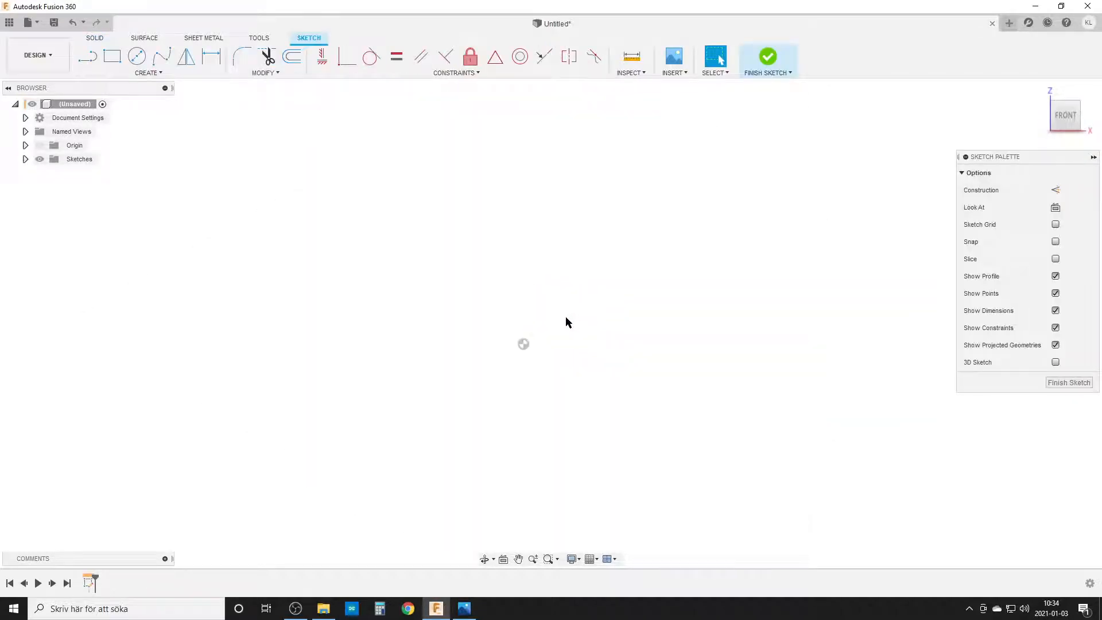
mouse_move(190, 141)
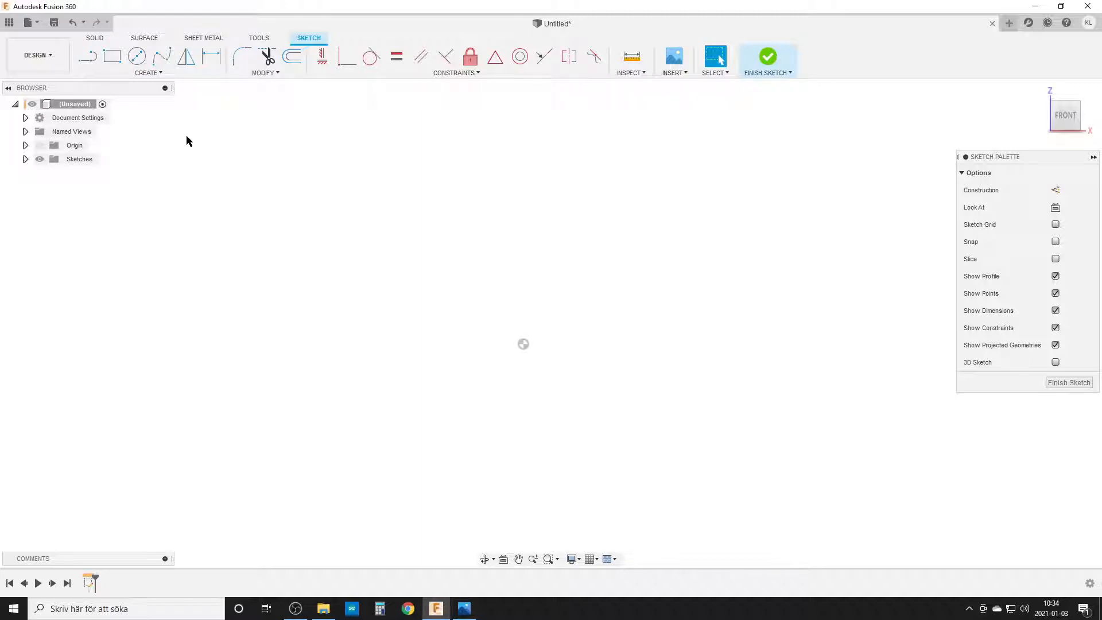
left_click(148, 73)
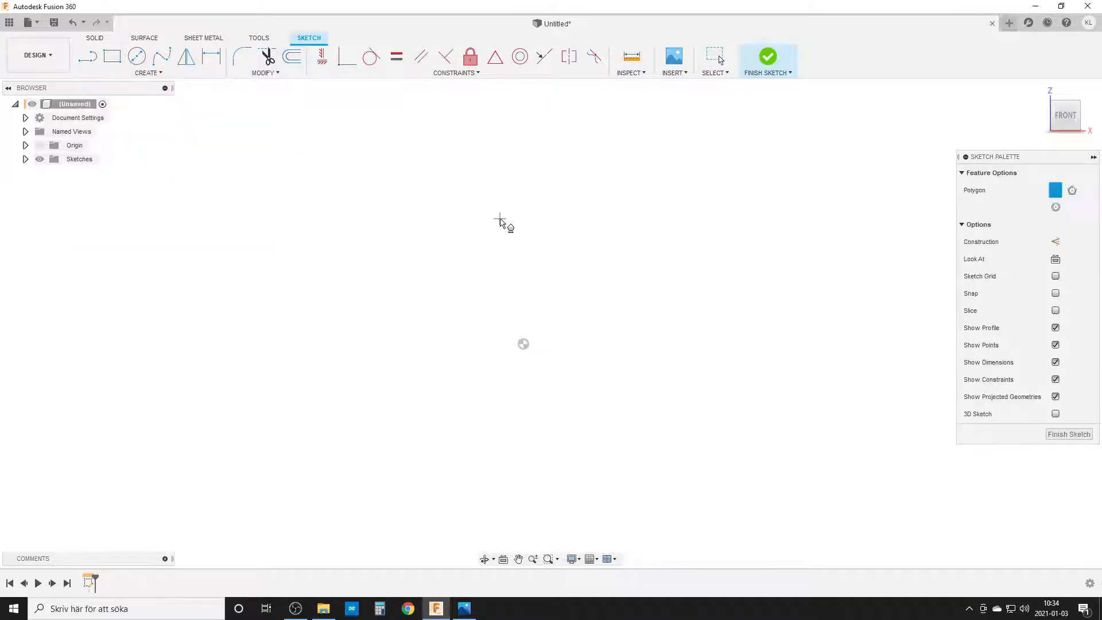
mouse_move(480, 403)
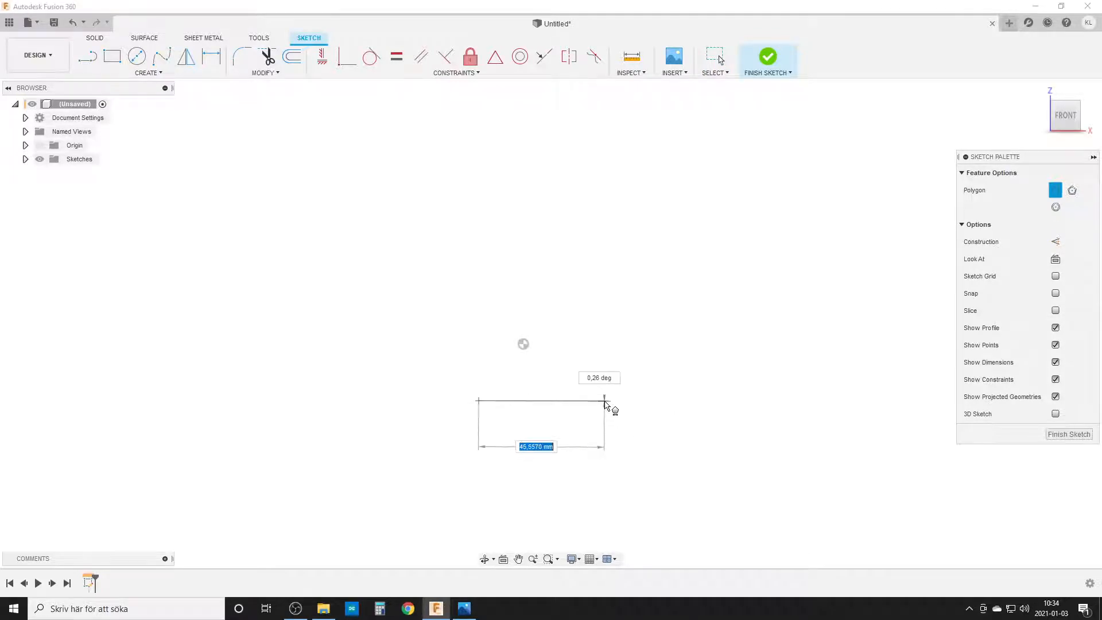
type("56")
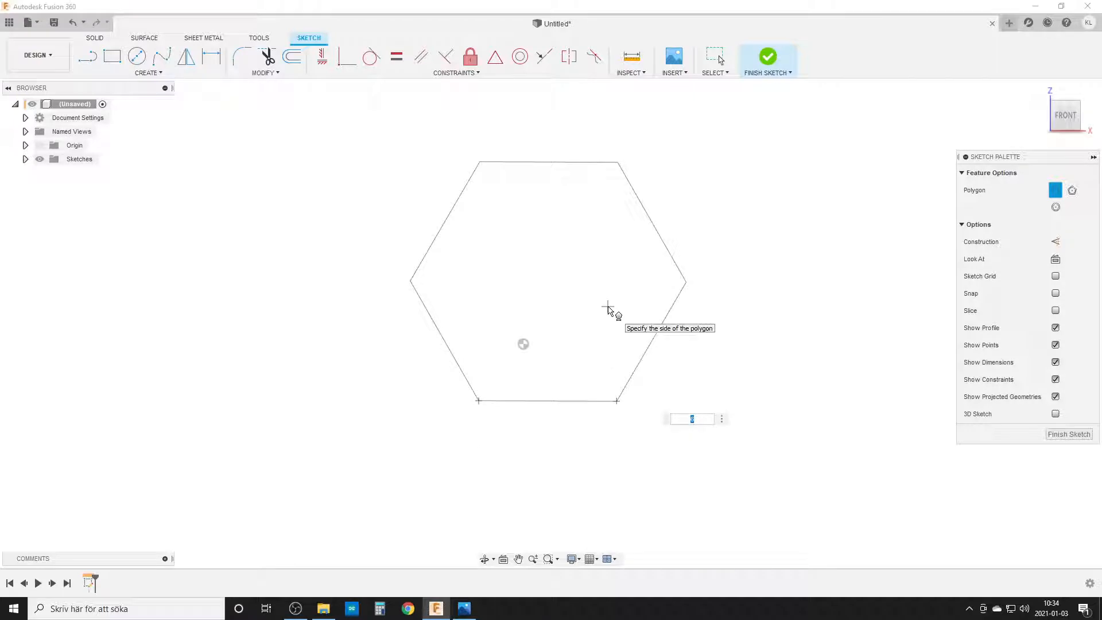
type("4")
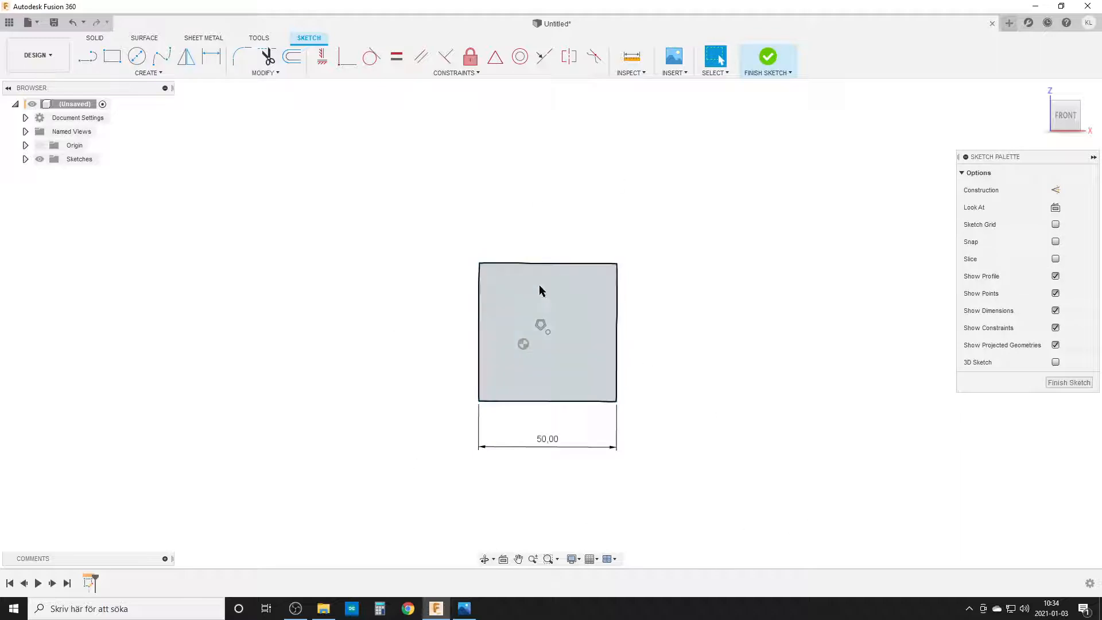
left_click(323, 58)
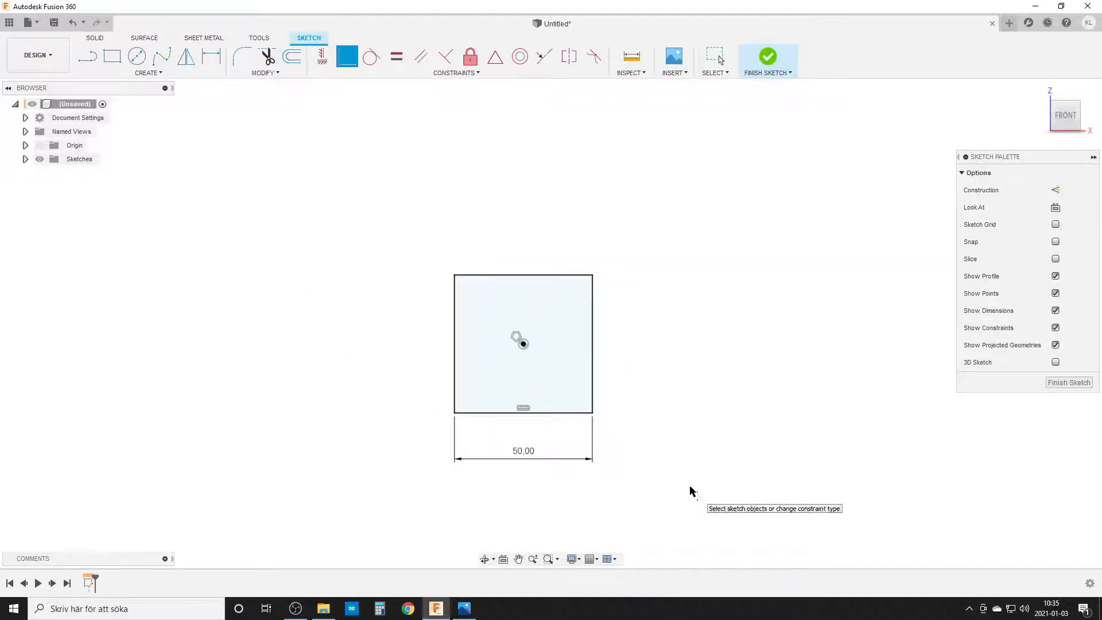
mouse_move(513, 418)
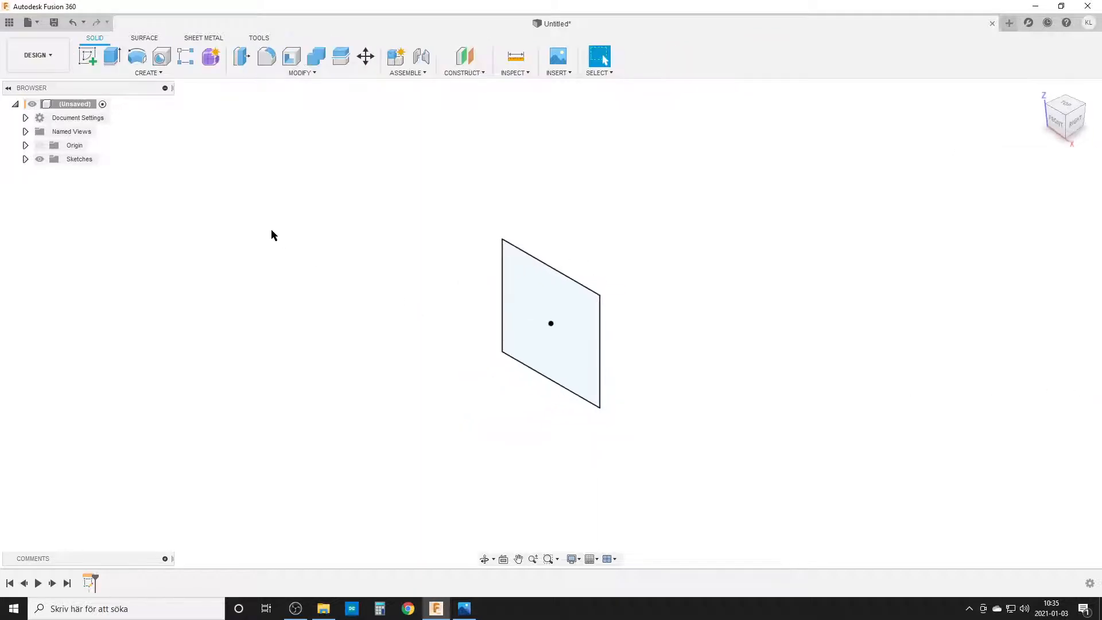
mouse_move(462, 54)
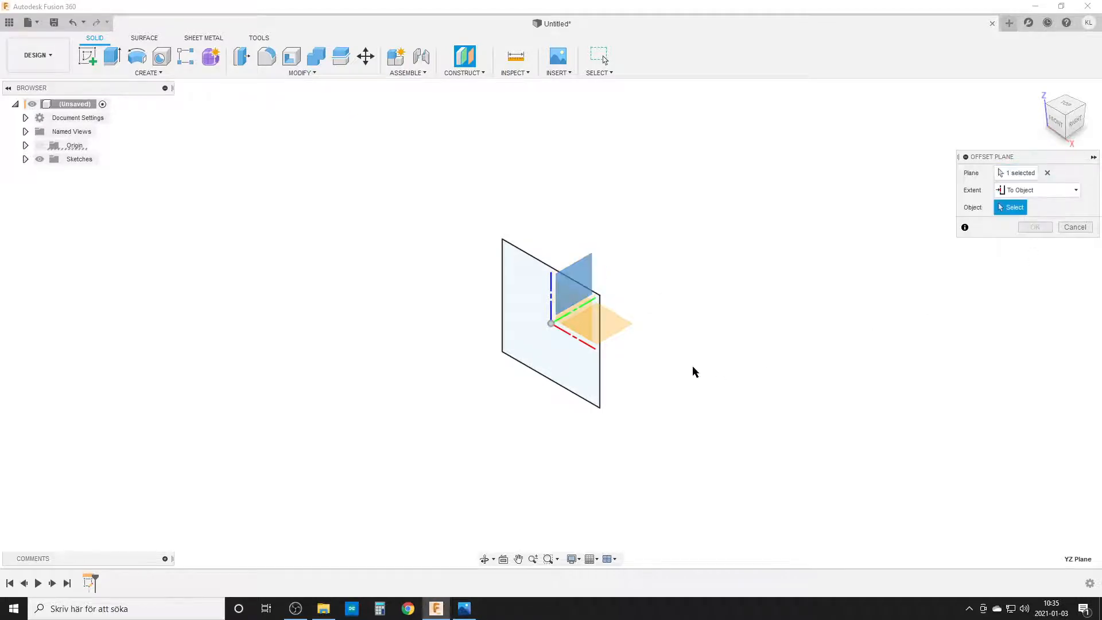
Create an offset construction plane from YZ reaching the sketch point 25 mm away.
left_click(599, 296)
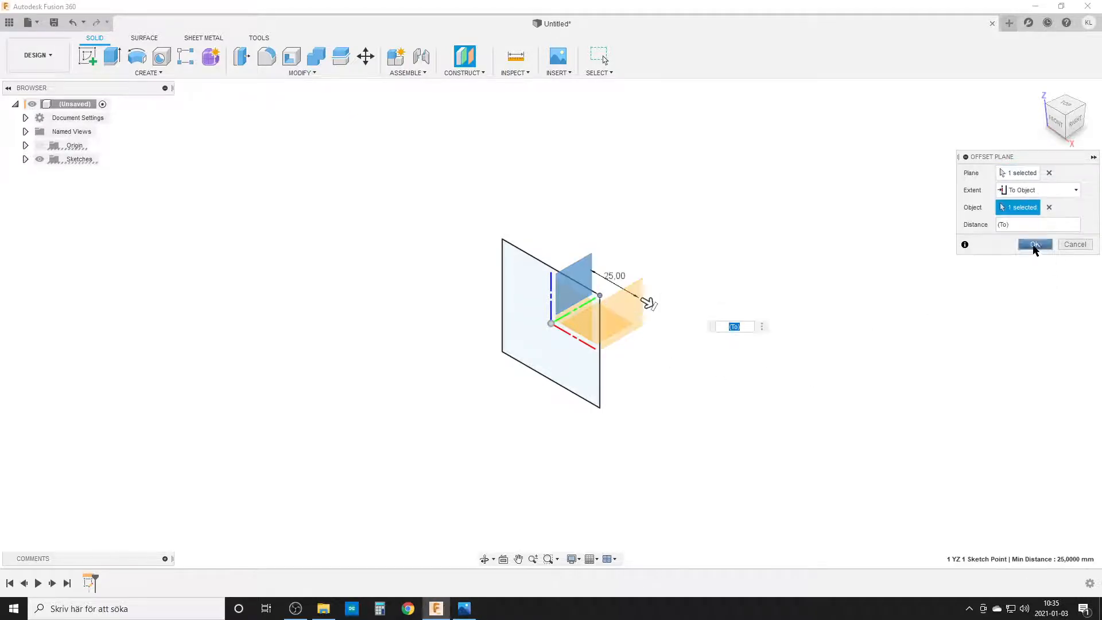
left_click(1036, 243)
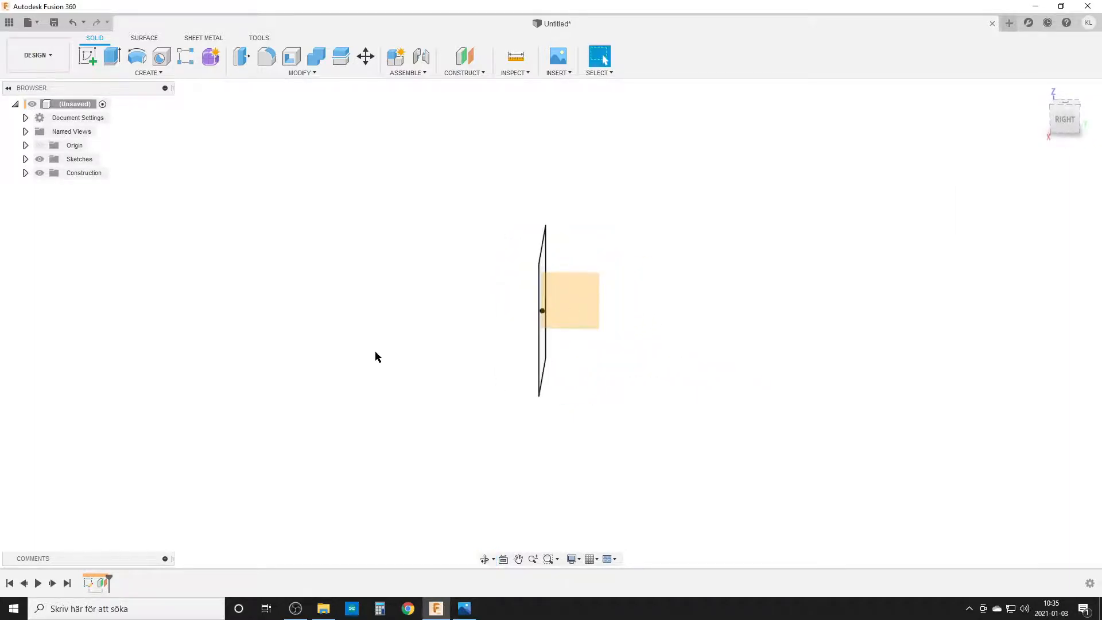
On the new plane, project the 50 mm edge as construction and centre a horizontal construction line on it.
left_click(93, 58)
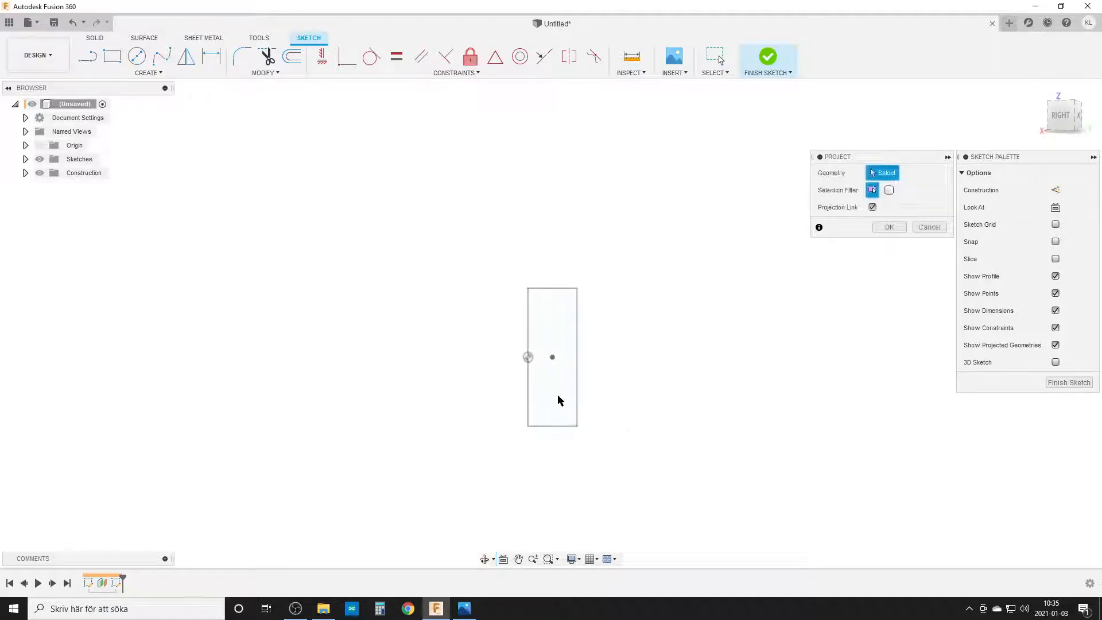
mouse_move(530, 309)
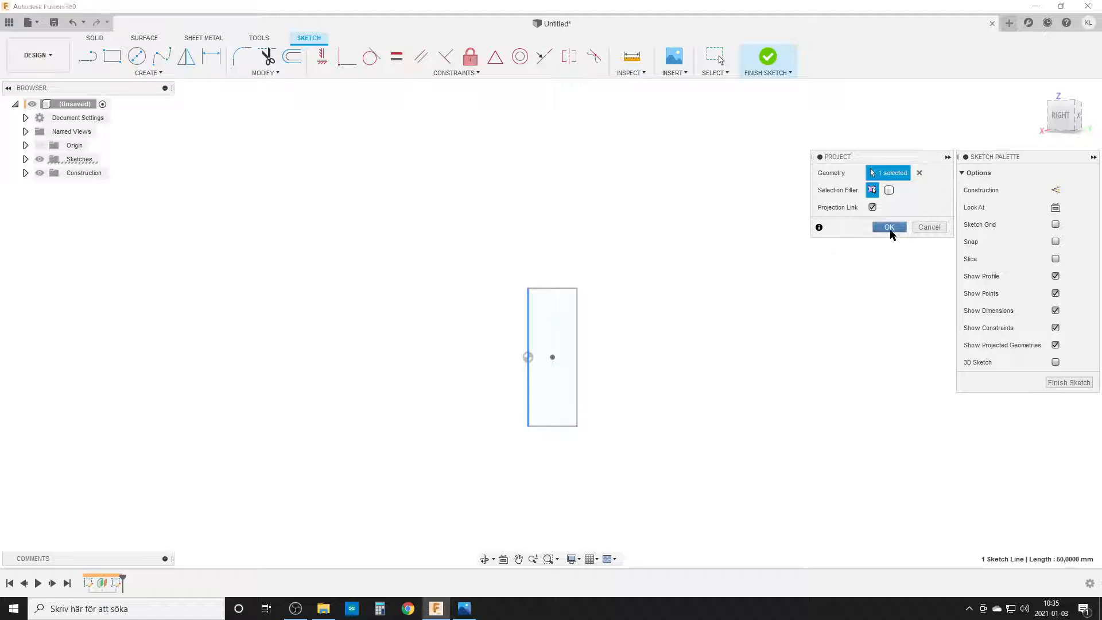
left_click(889, 226)
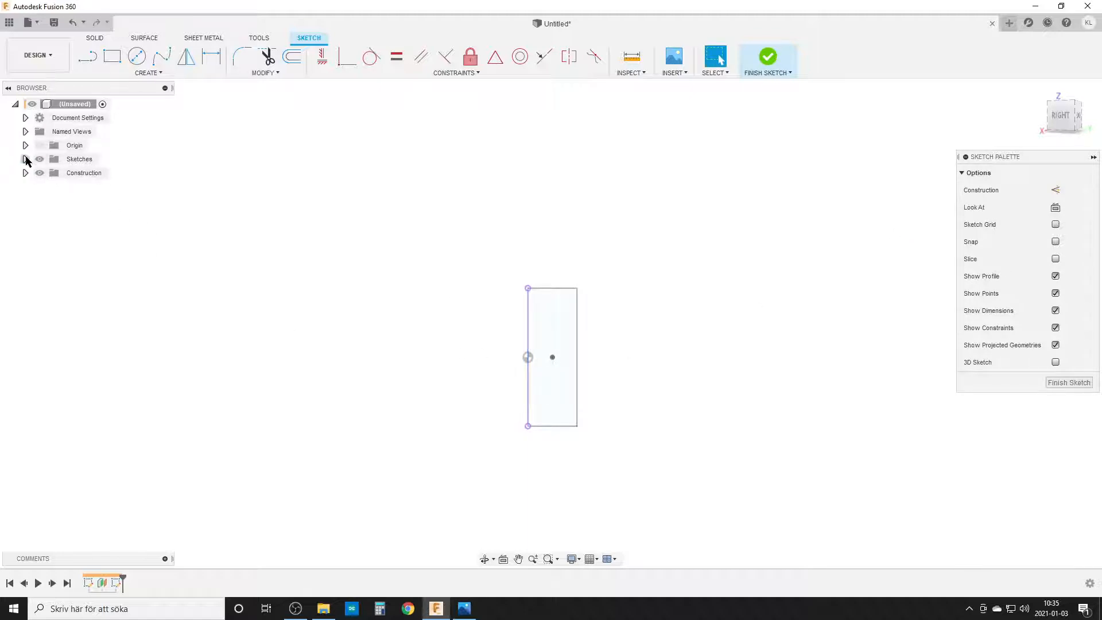
left_click(25, 158)
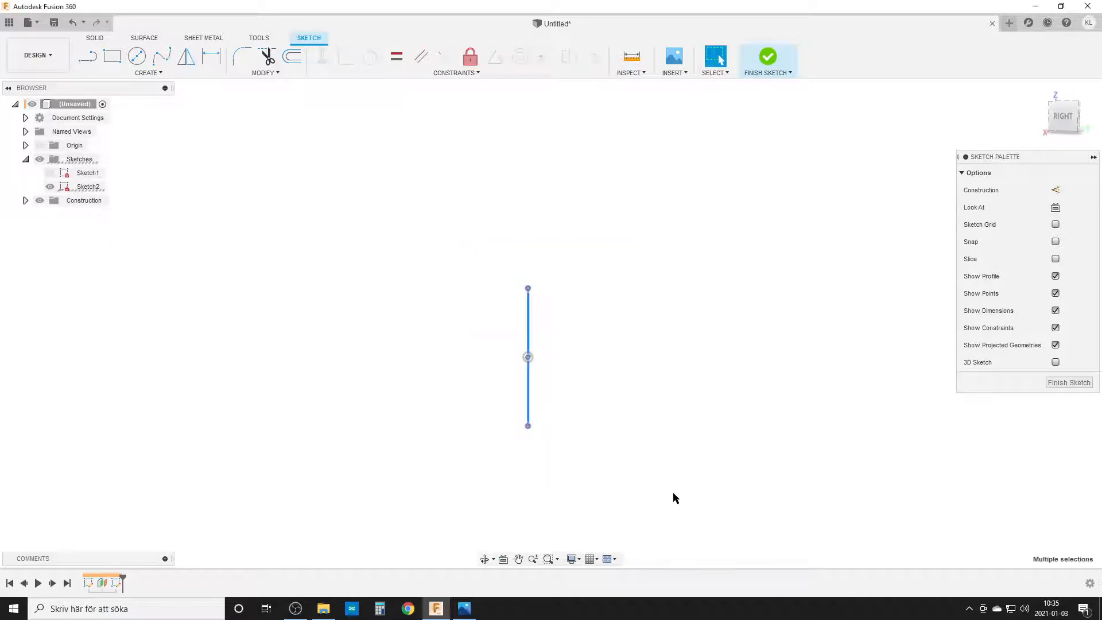
left_click(1054, 191)
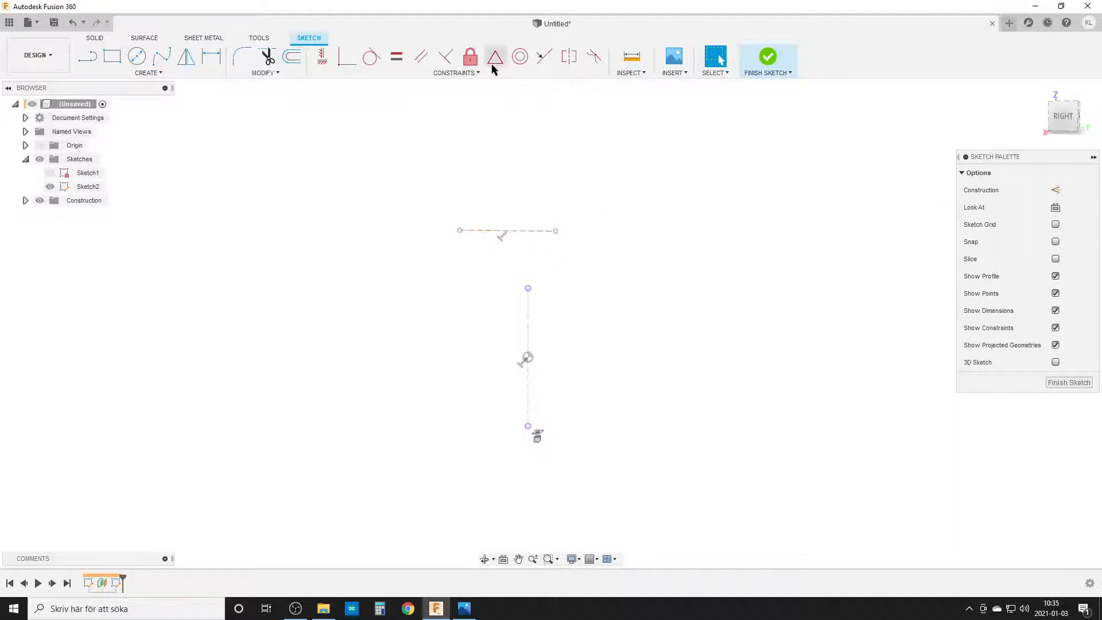
left_click(496, 57)
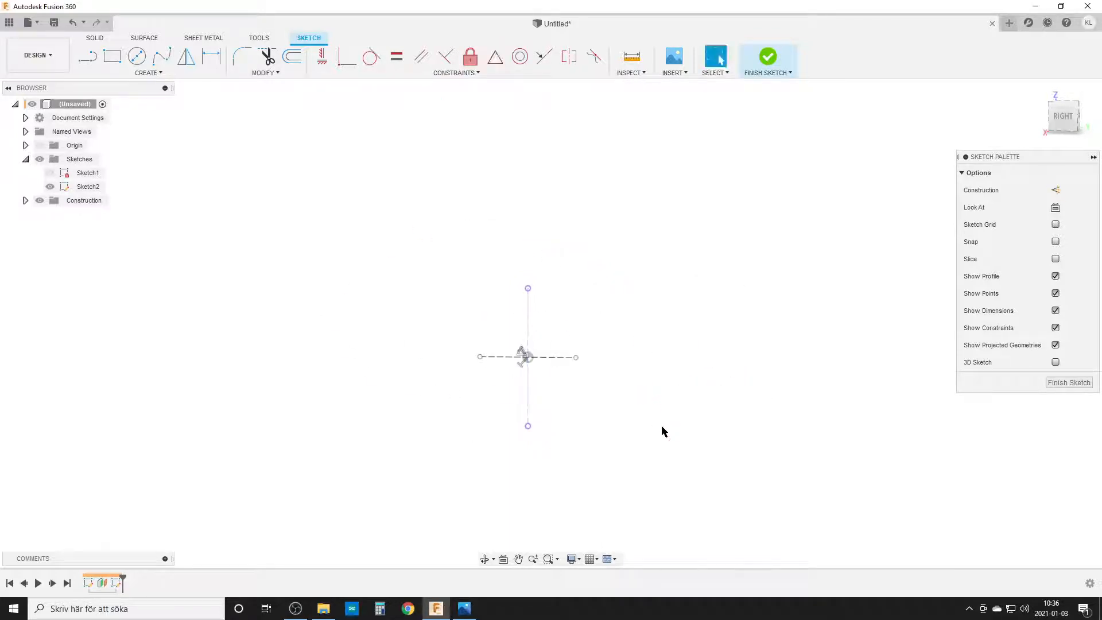
mouse_move(563, 449)
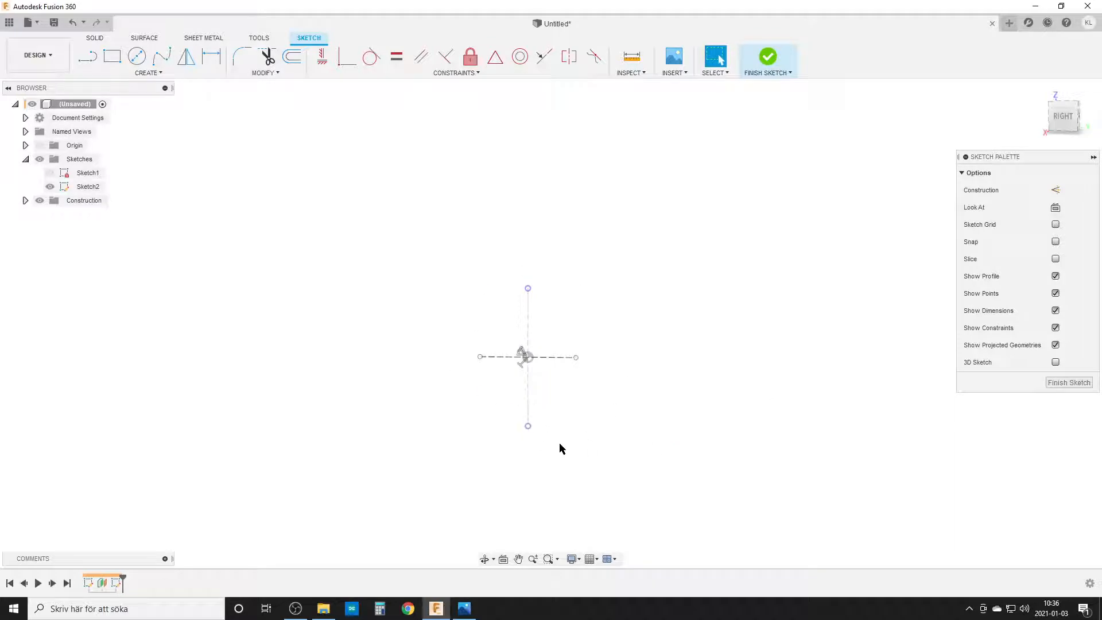
mouse_move(795, 362)
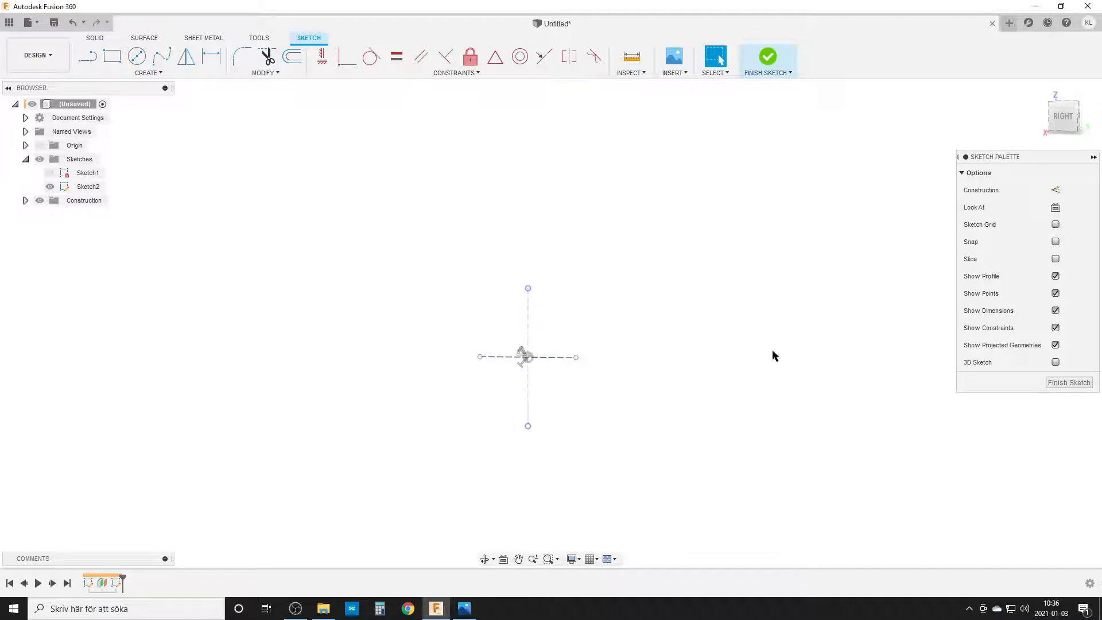
mouse_move(714, 314)
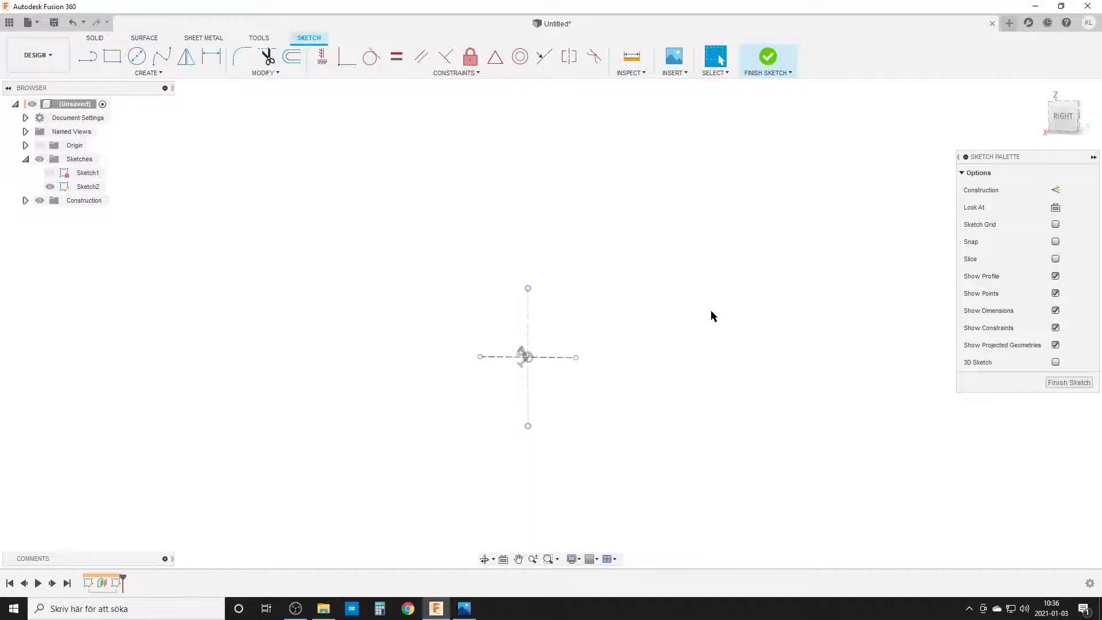
Draw slanted construction lines to the horizontal axis and make matching segments equal.
left_click(88, 56)
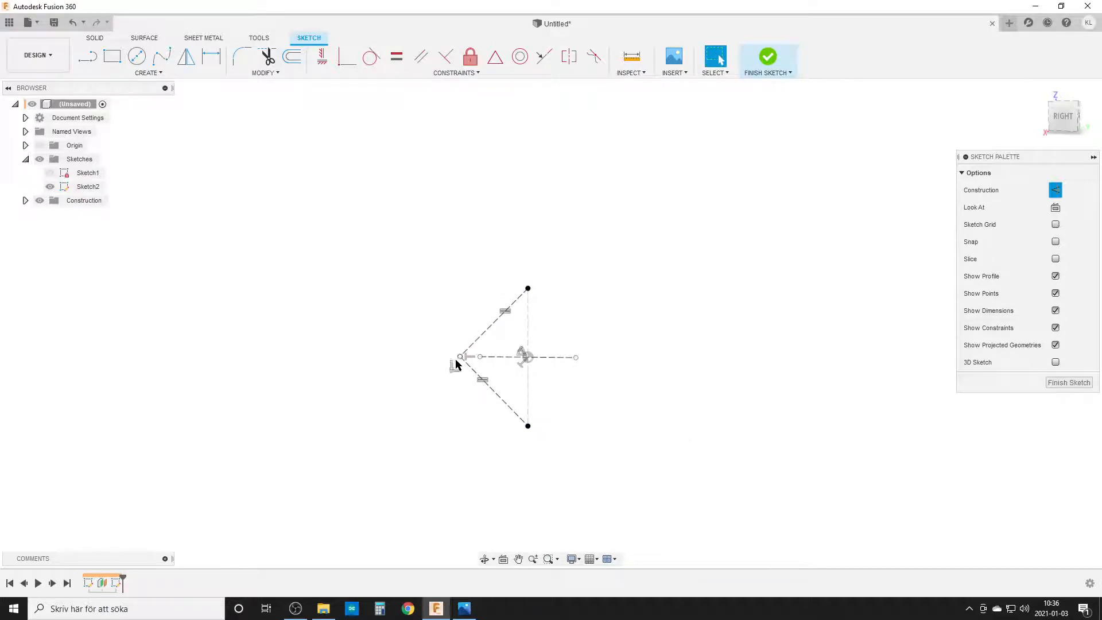
mouse_move(627, 416)
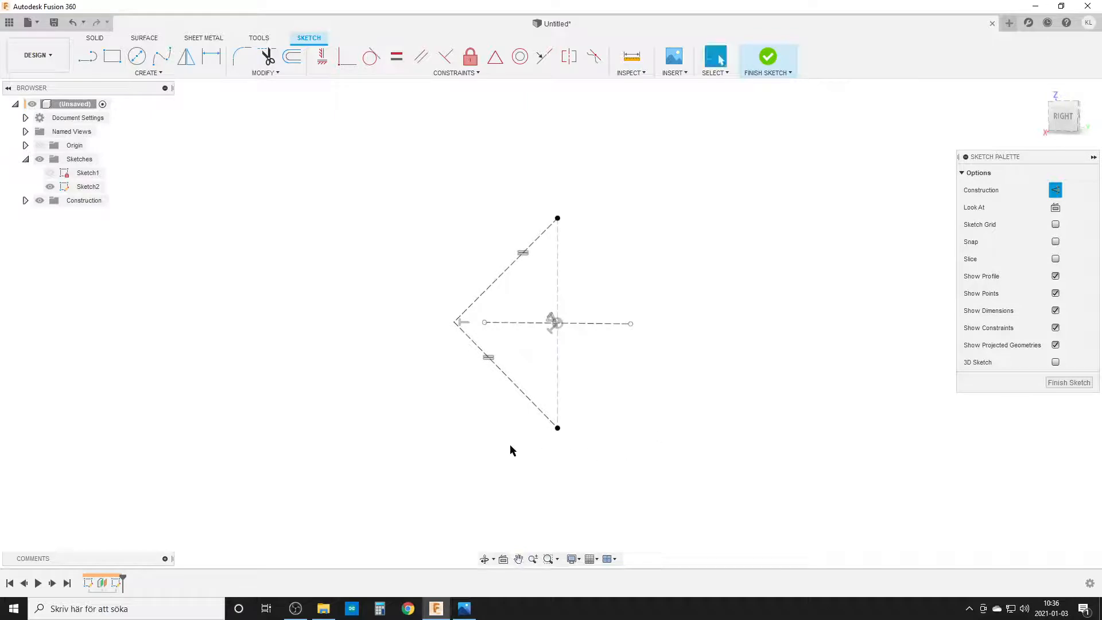
mouse_move(505, 291)
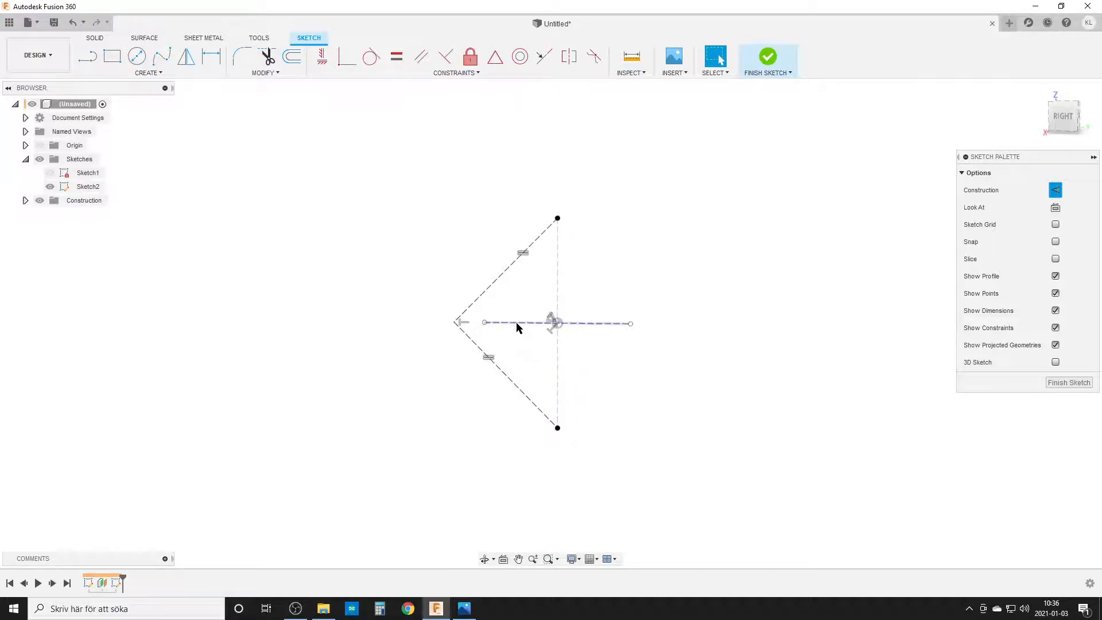
left_click(512, 328)
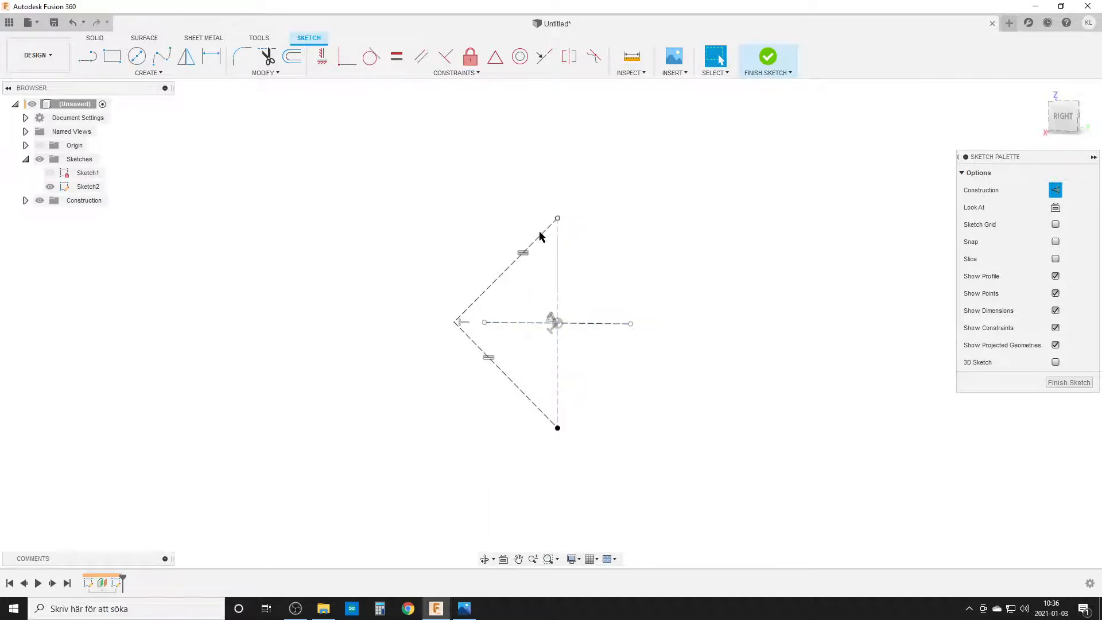
left_click(397, 56)
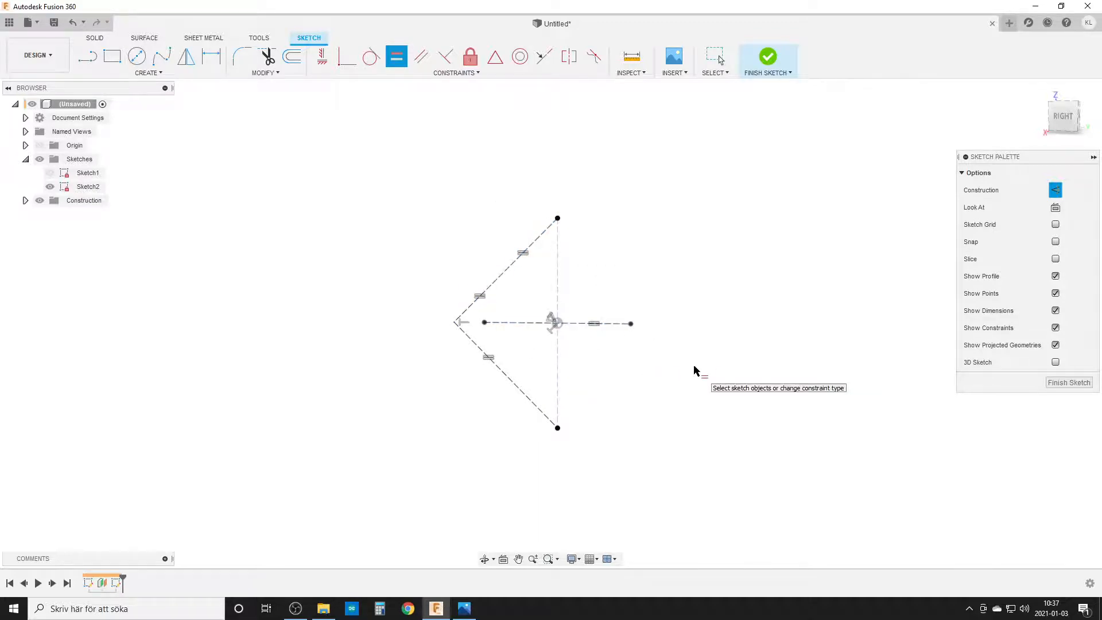
left_click(92, 58)
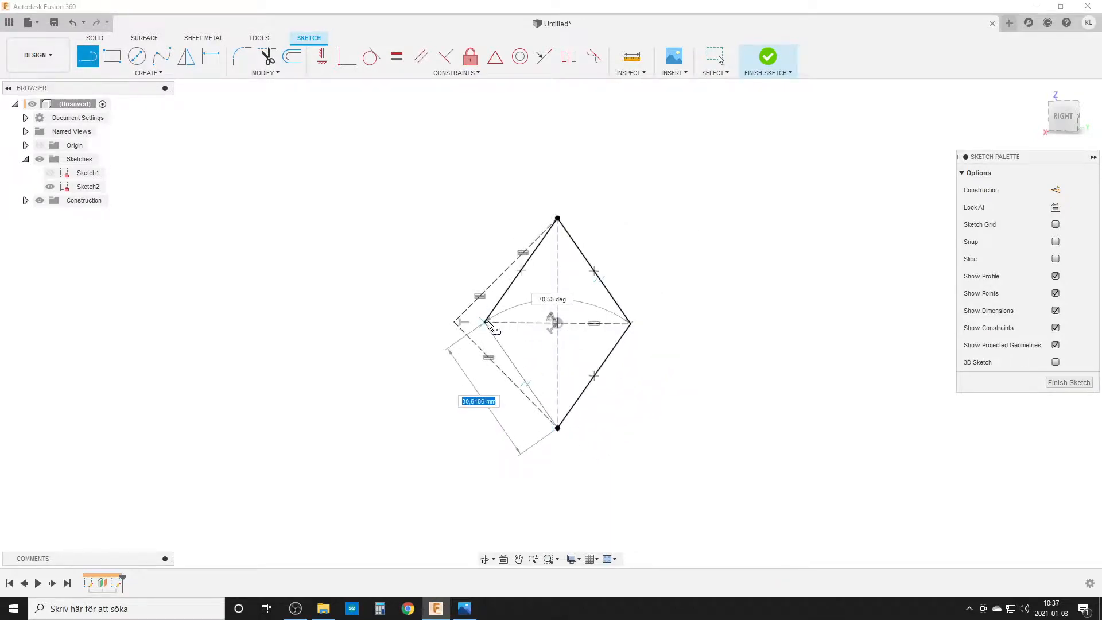
Complete the solid rhombus with a 70.53° angle and confirm its side dimension.
left_click(1070, 383)
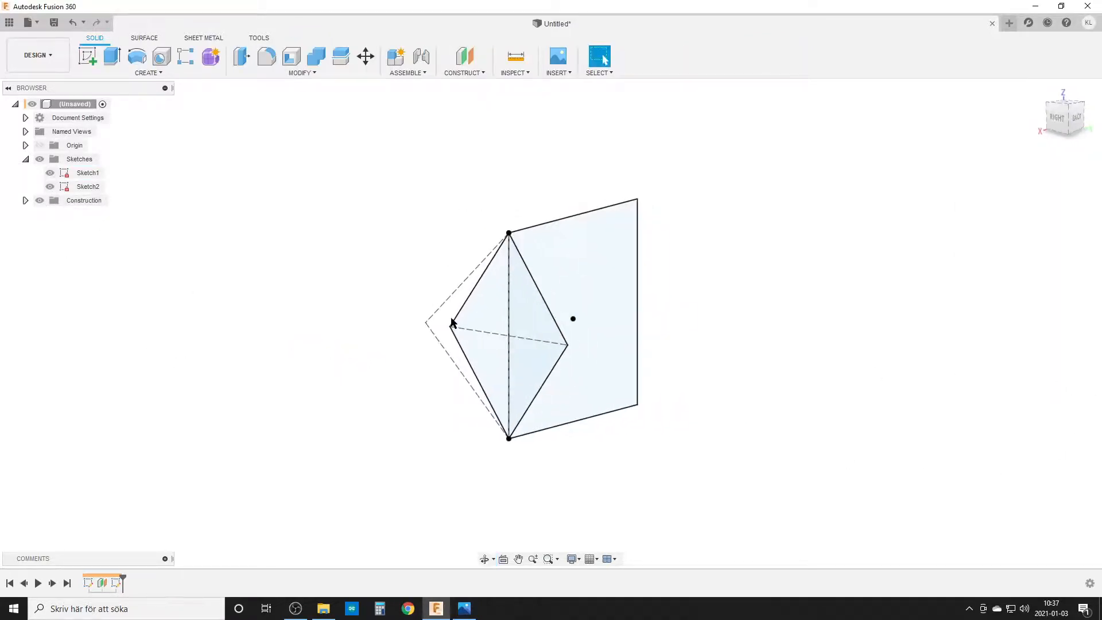
mouse_move(461, 209)
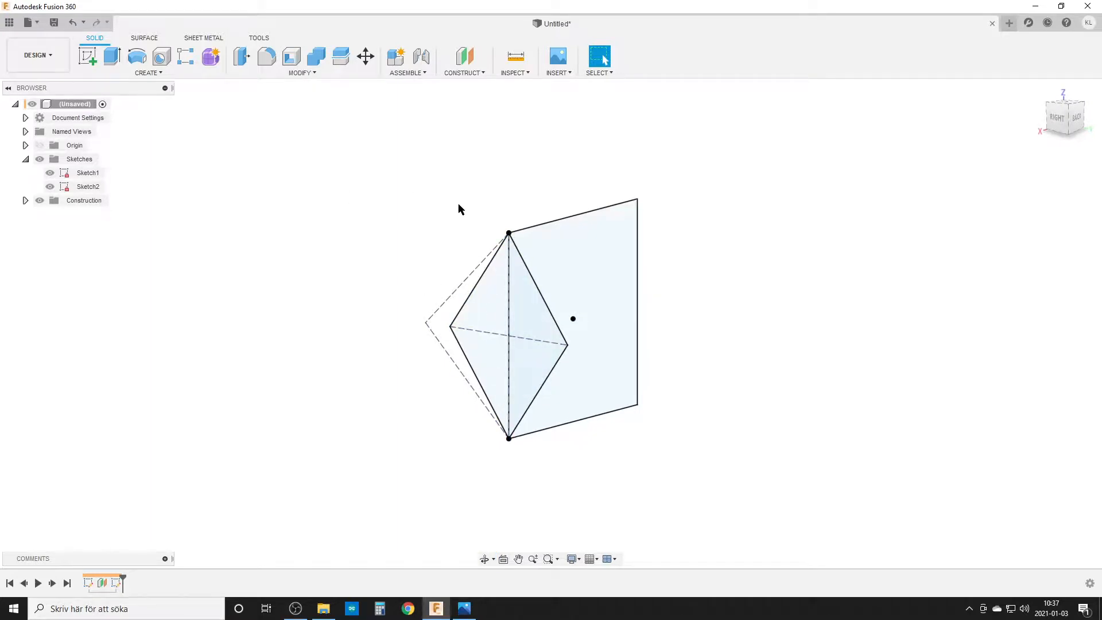
mouse_move(460, 241)
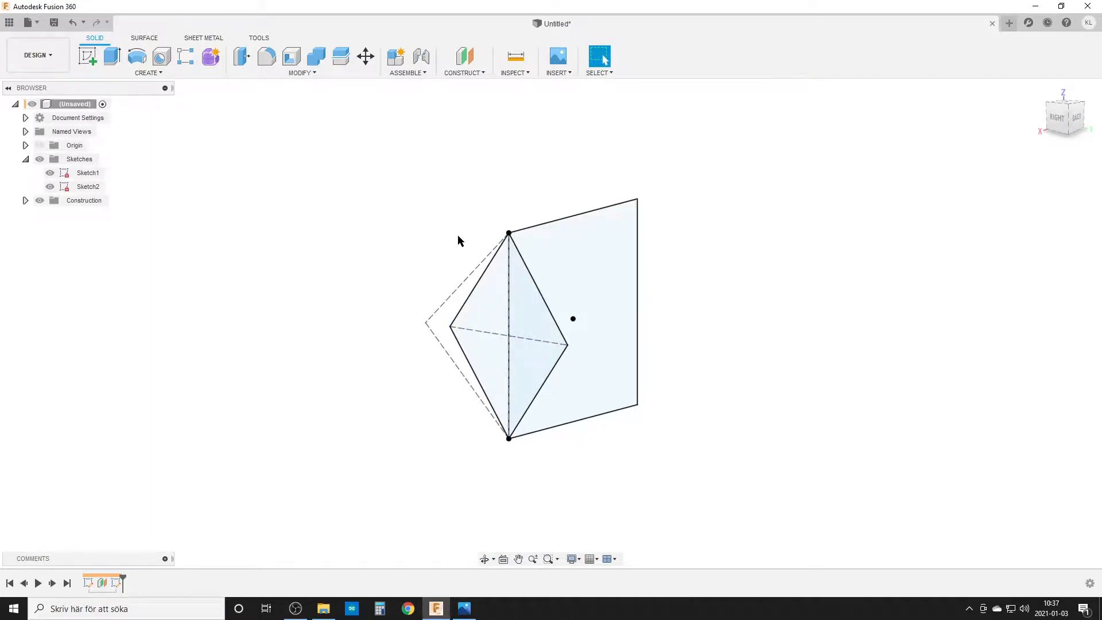
Loft the rhombus profile to the square's point, forming a solid pyramid body.
type("loft")
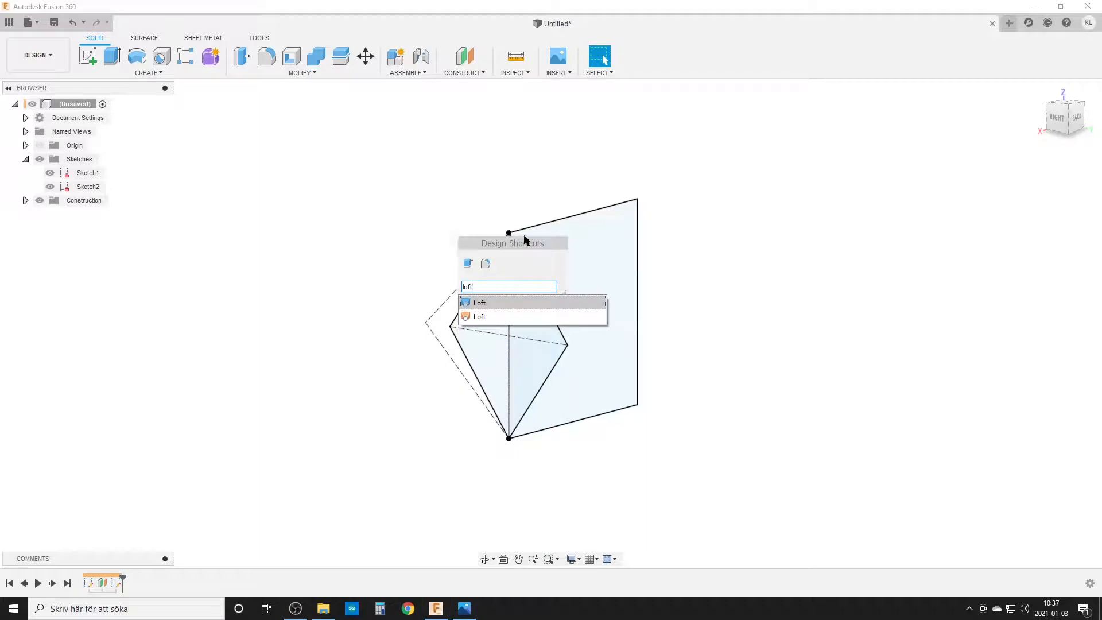
left_click(480, 303)
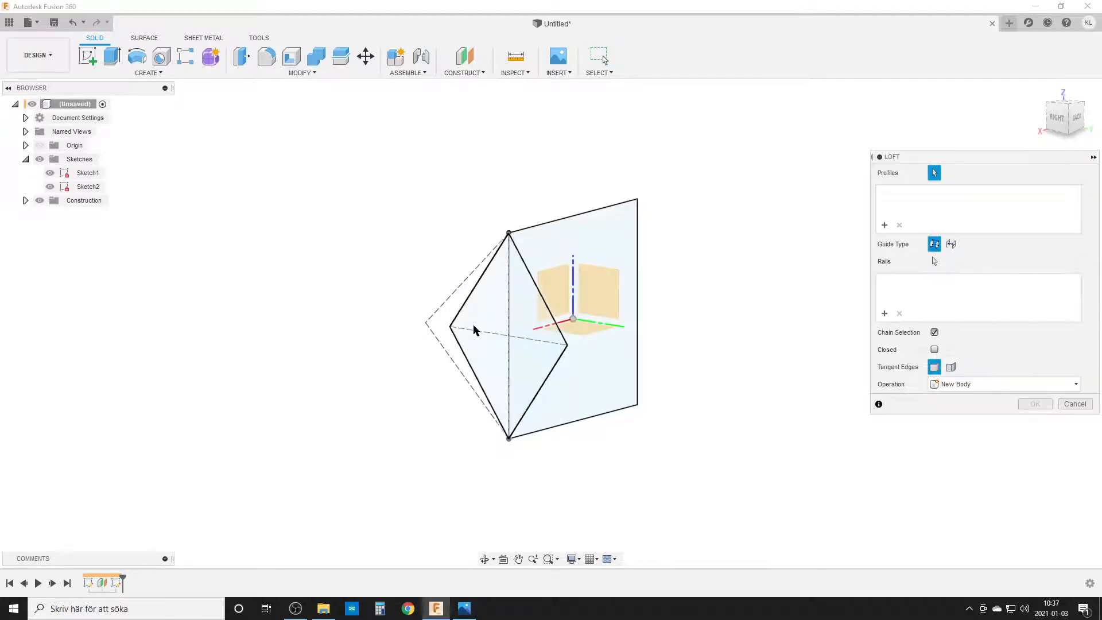
left_click(477, 331)
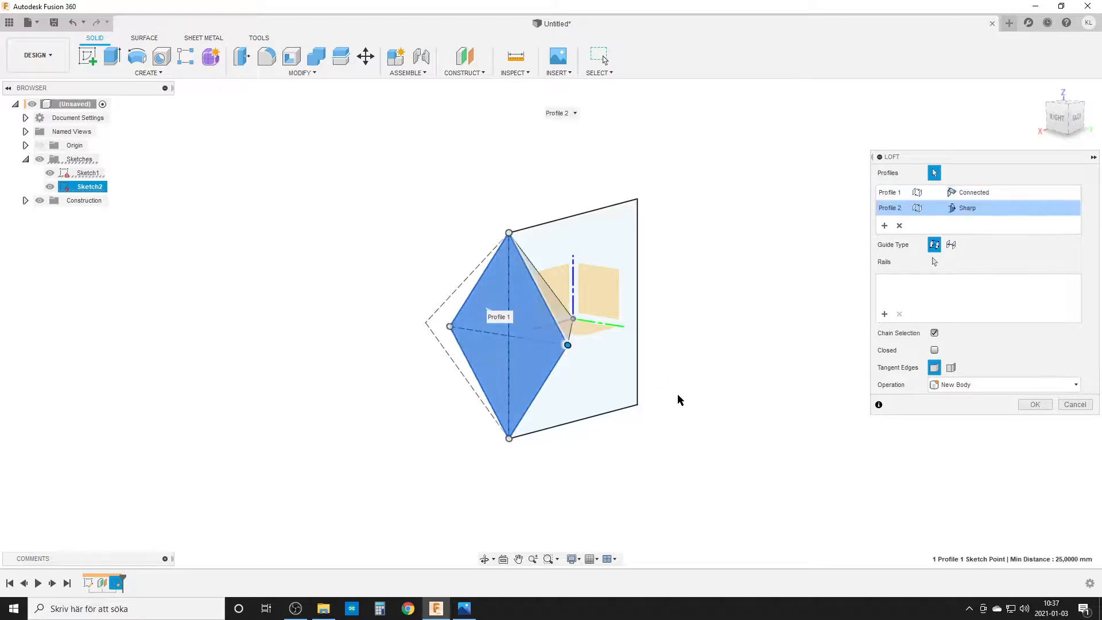
left_click(1036, 404)
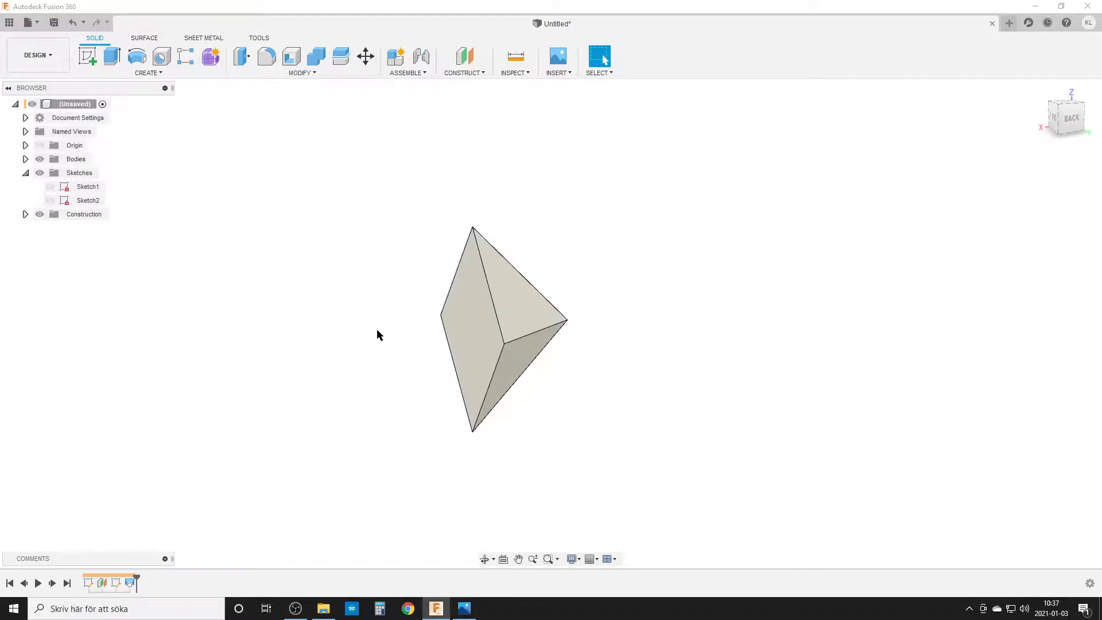
Mirror the lofted pyramid across the plane at its tip into a second joined body.
type("mirr")
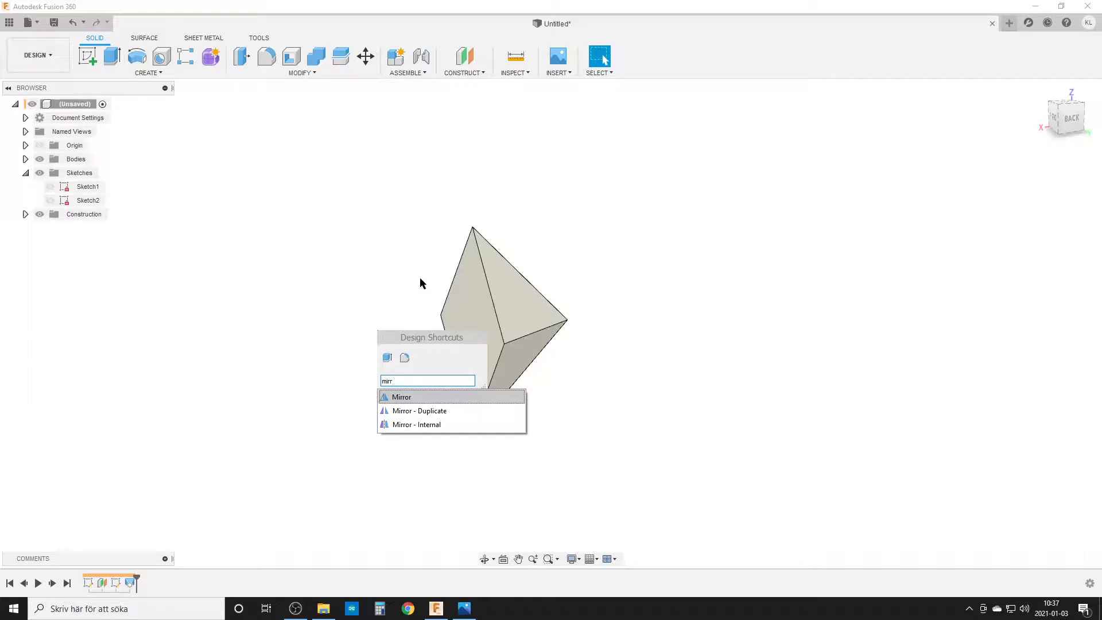
left_click(402, 398)
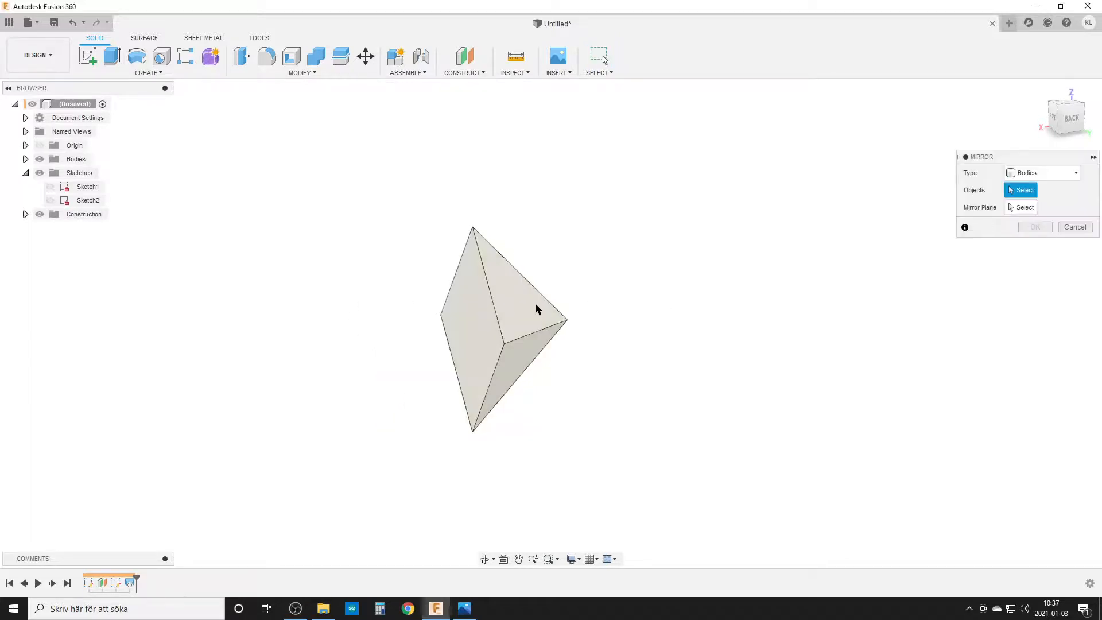
left_click(533, 310)
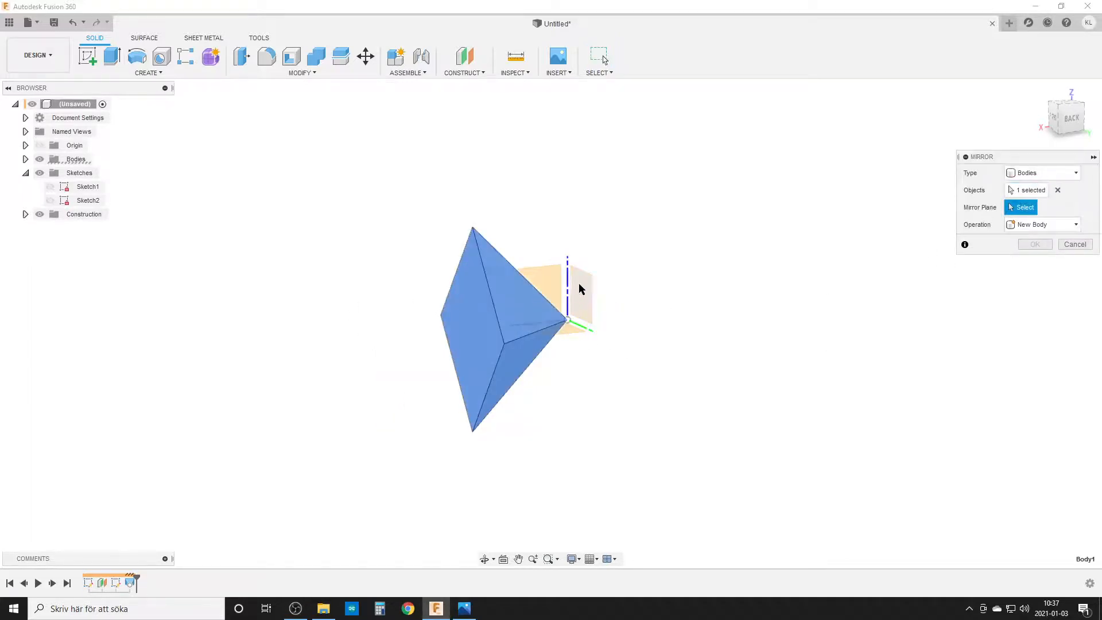
left_click_drag(580, 290, 587, 308)
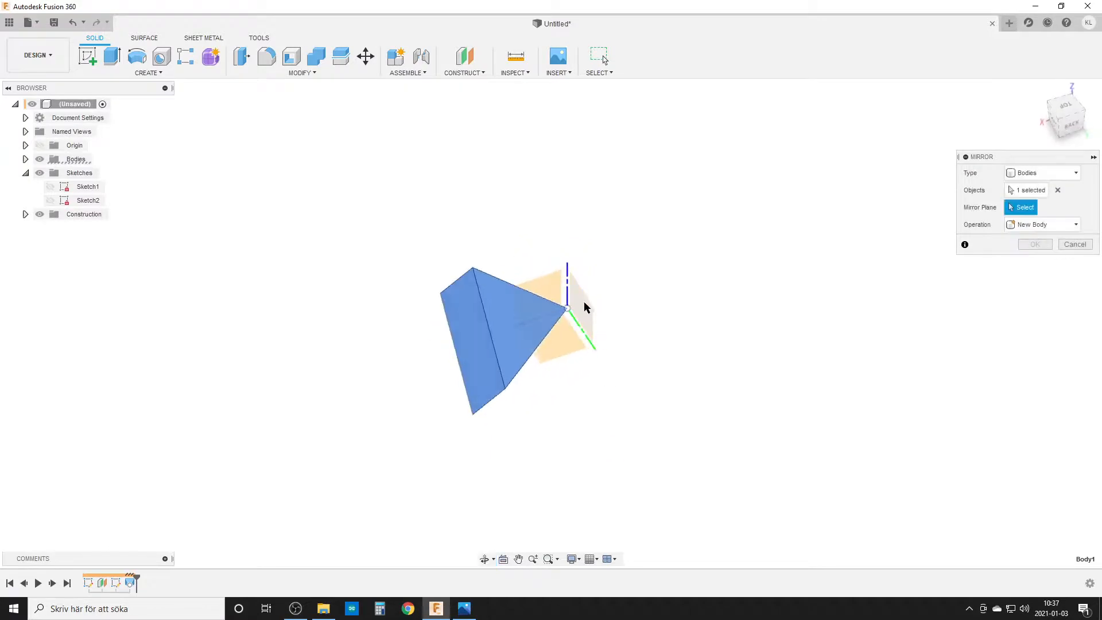
left_click(583, 308)
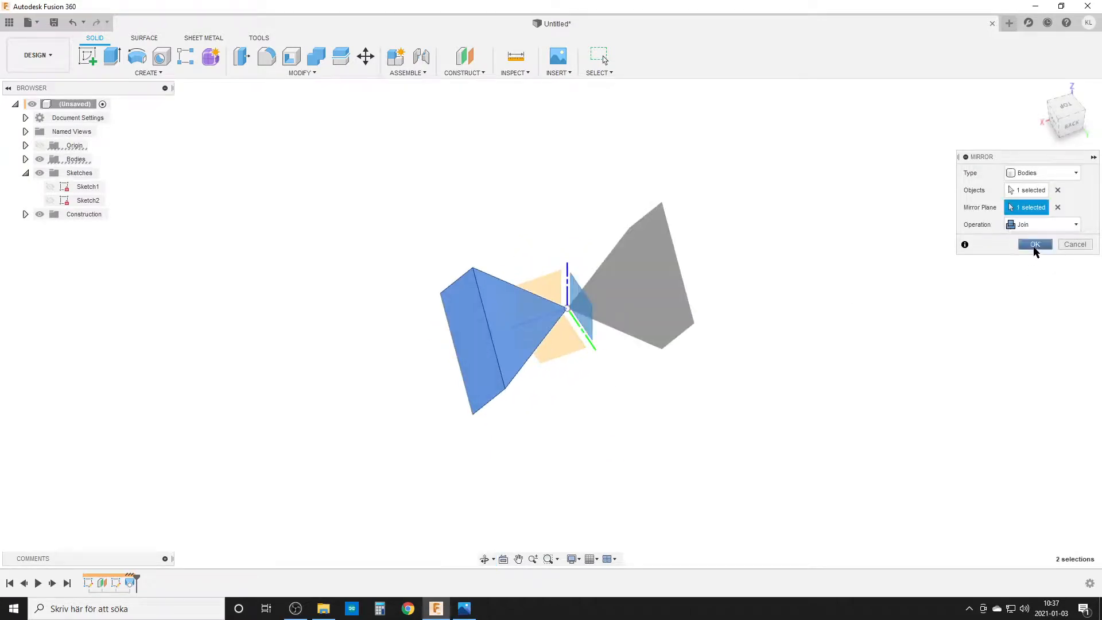
left_click(1036, 243)
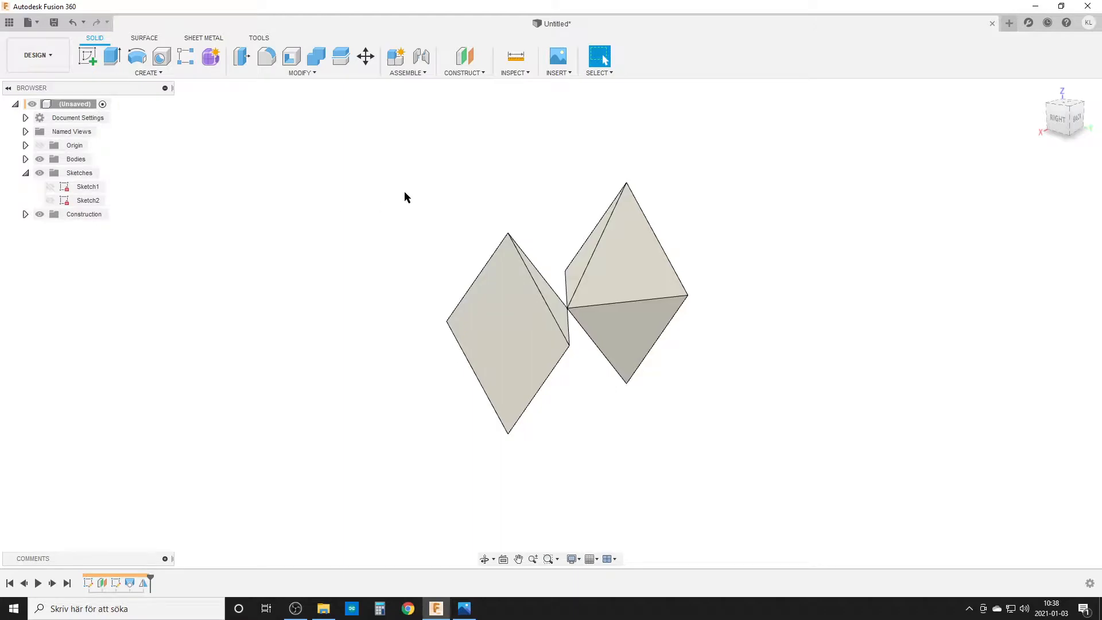
Circular-pattern the pointed body fully around its edge, closing it into the dodecahedron shape.
type("cir")
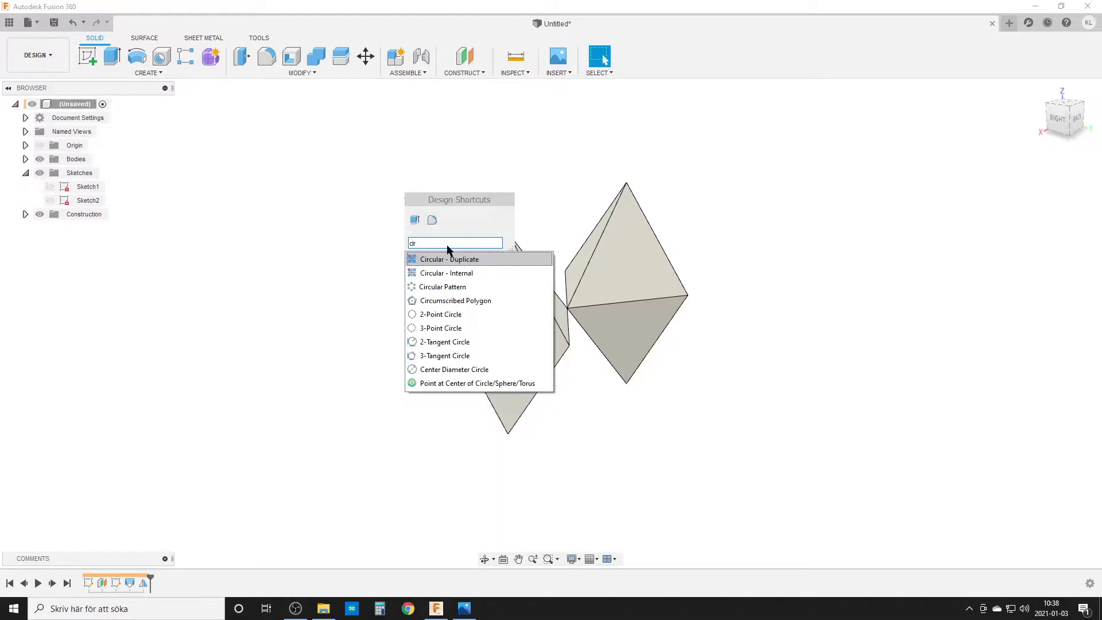
left_click(441, 287)
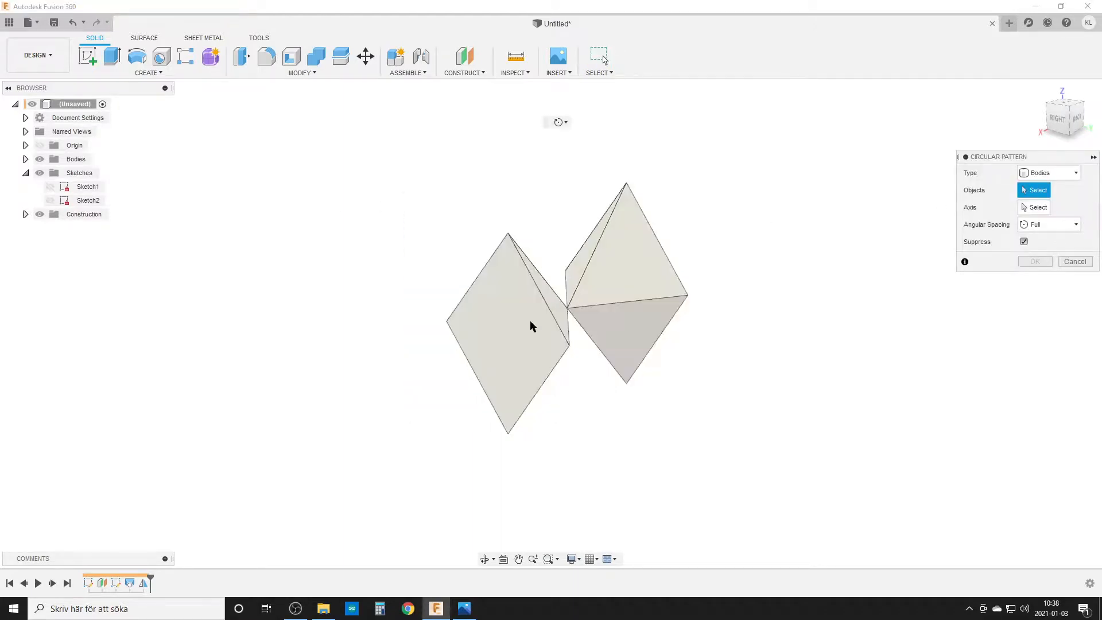
left_click(532, 326)
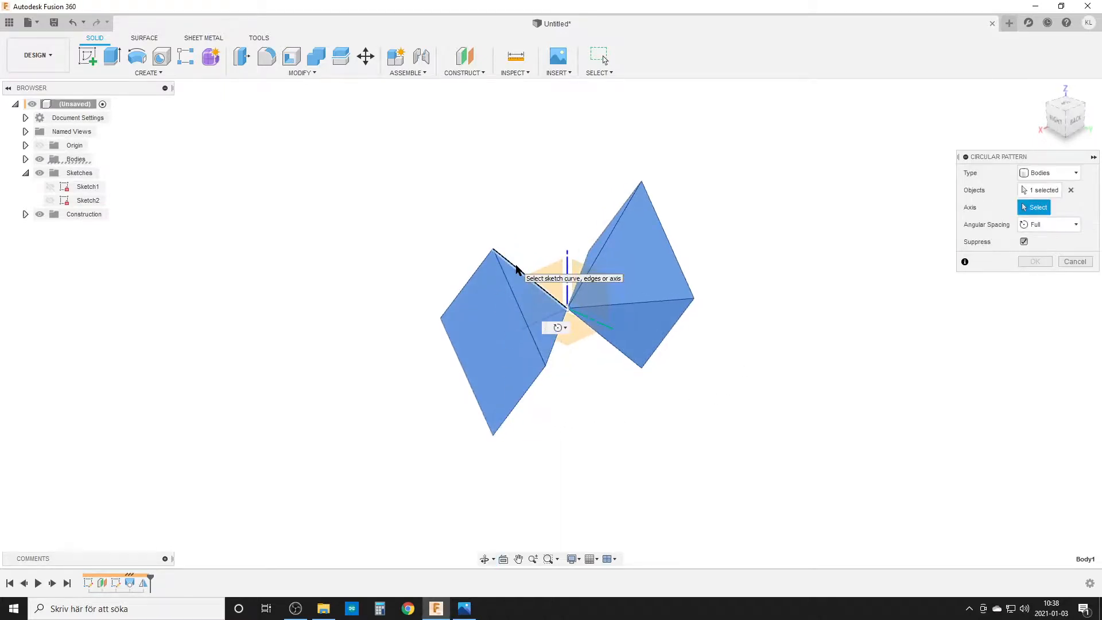
left_click(565, 278)
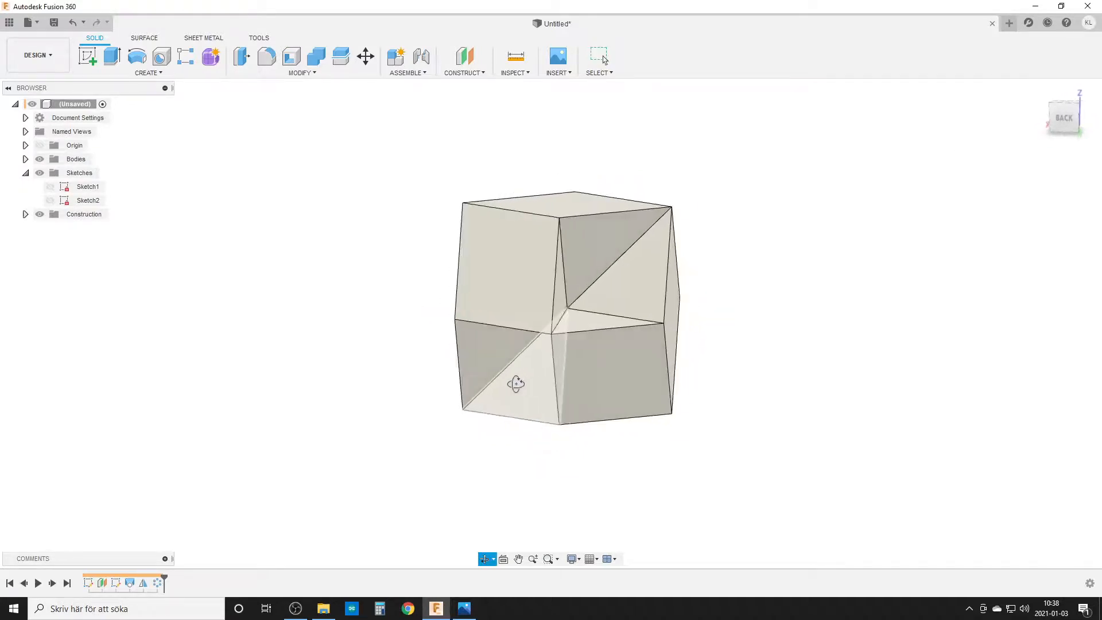
left_click_drag(516, 383, 581, 398)
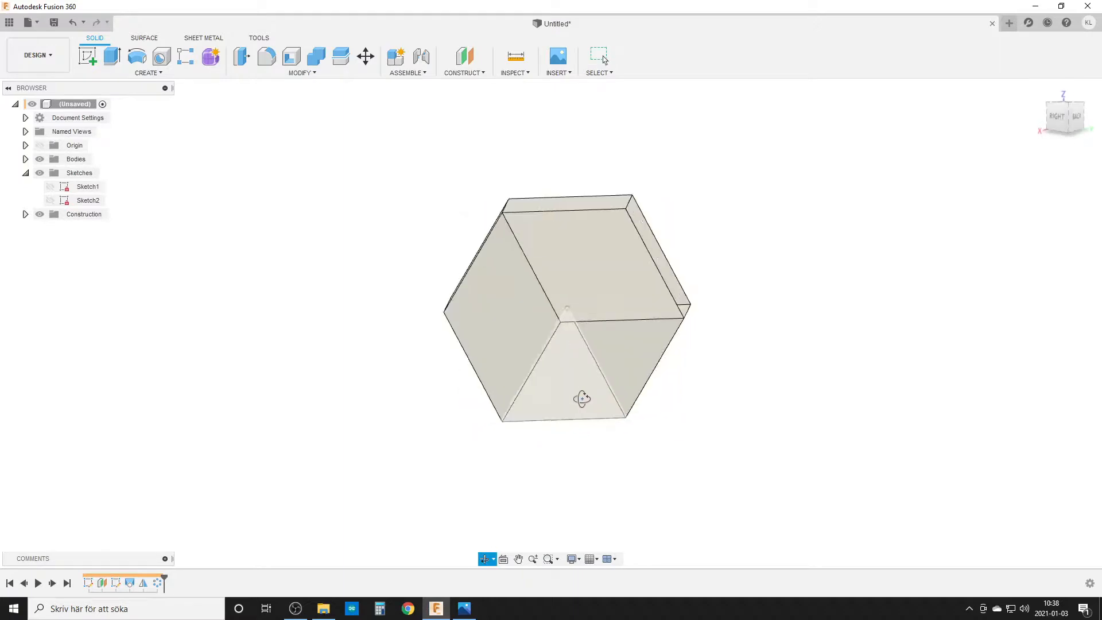
left_click_drag(582, 399, 732, 375)
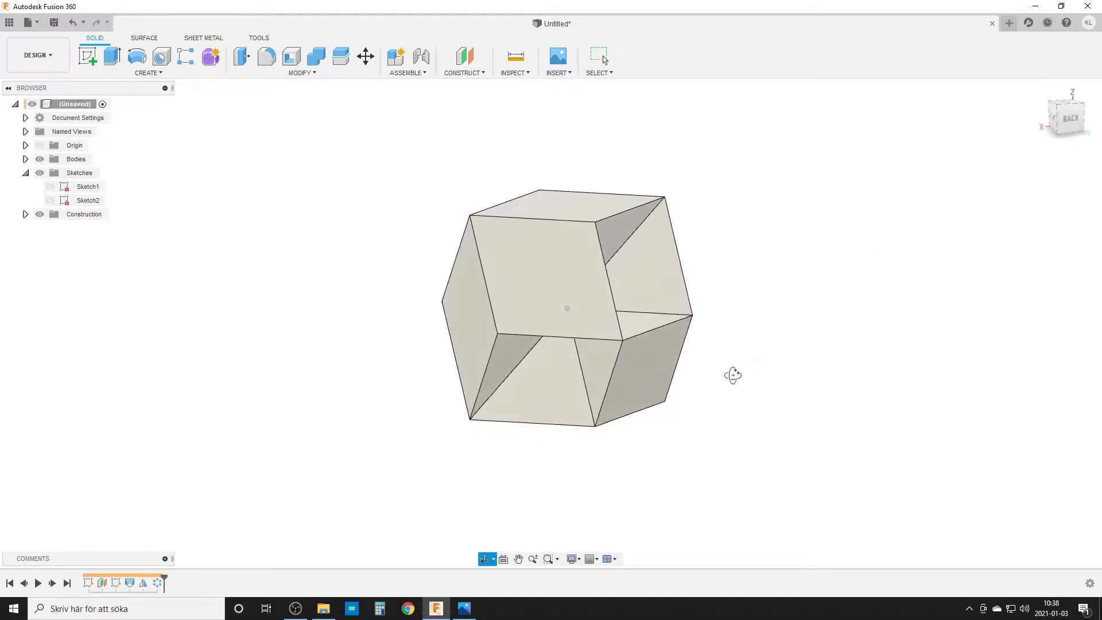
Mirror the patterned bodies across the selected face with Operation set to Join.
type("mi")
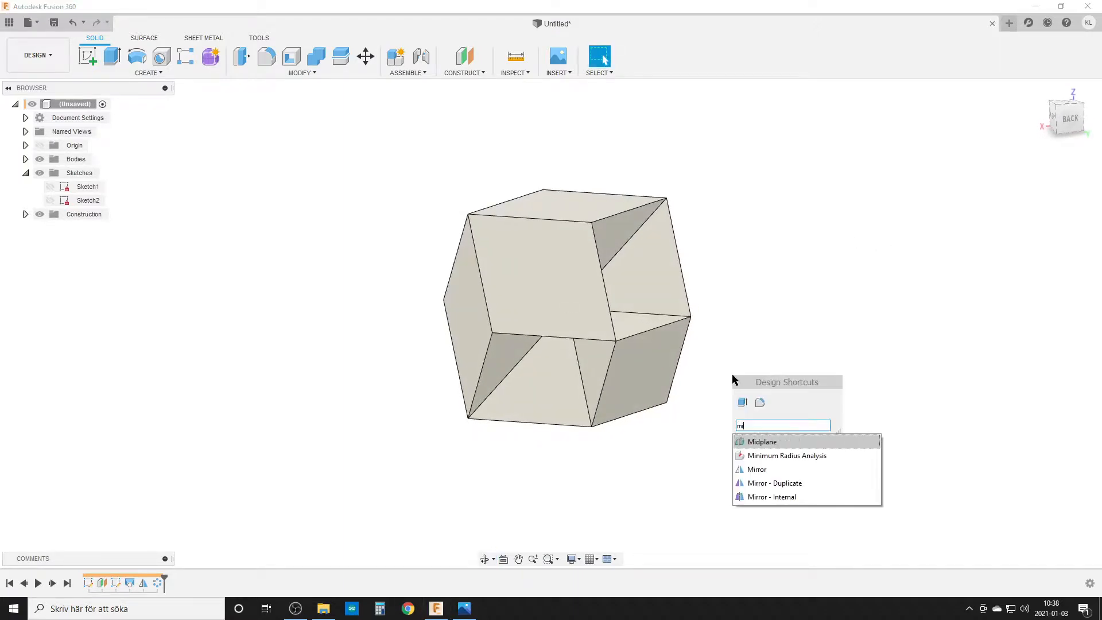
left_click(758, 468)
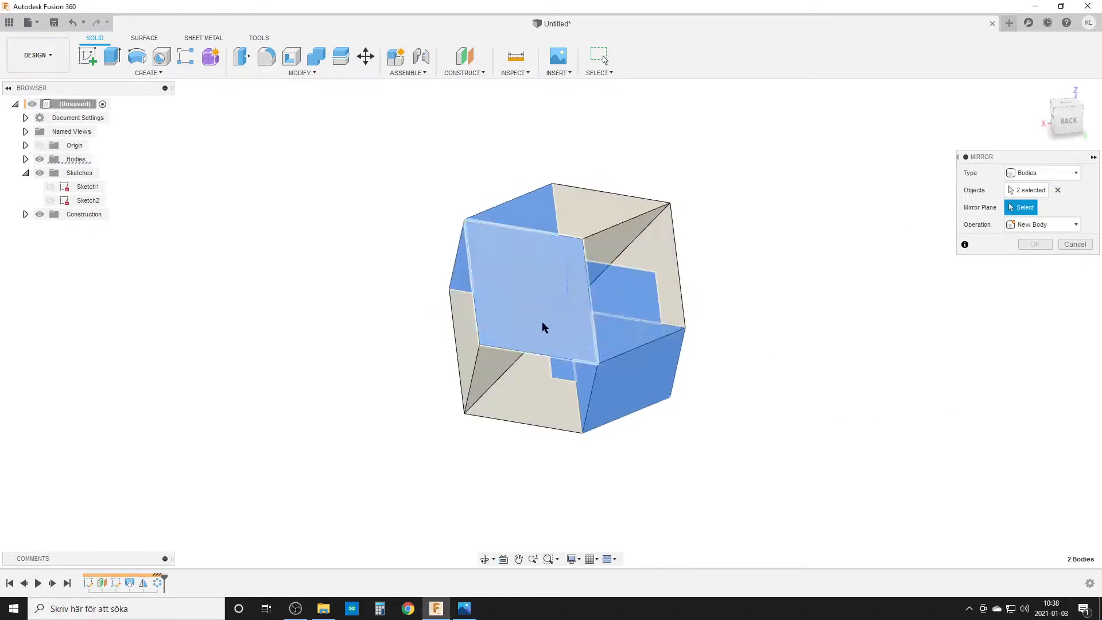
left_click(544, 326)
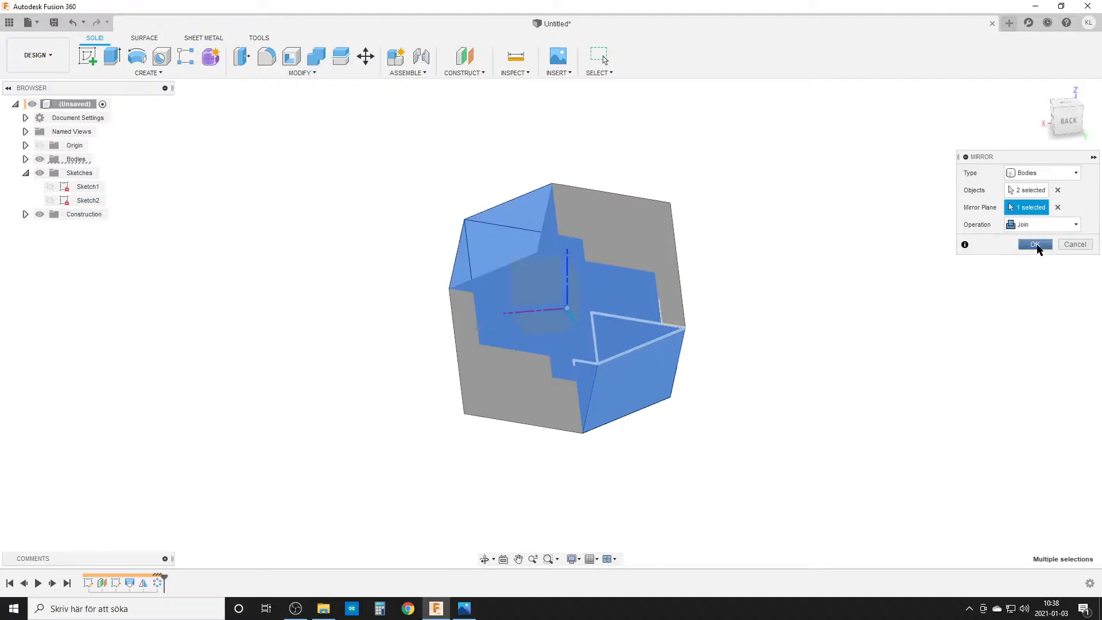
left_click(1034, 244)
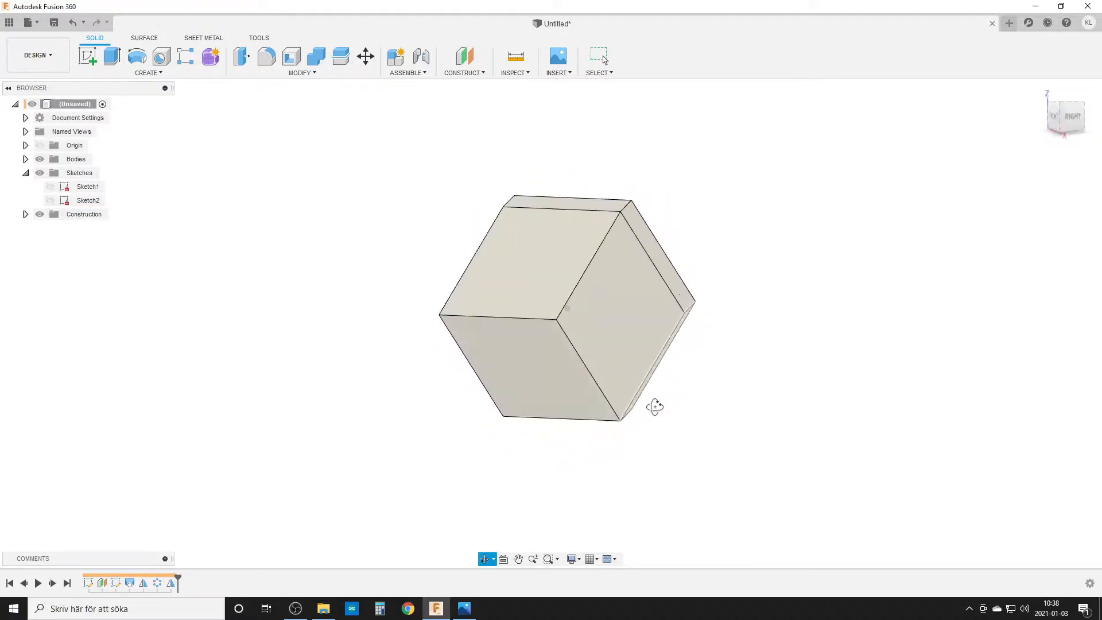
Combine Body1–Body4 from the Bodies list into one solid body.
left_click(25, 158)
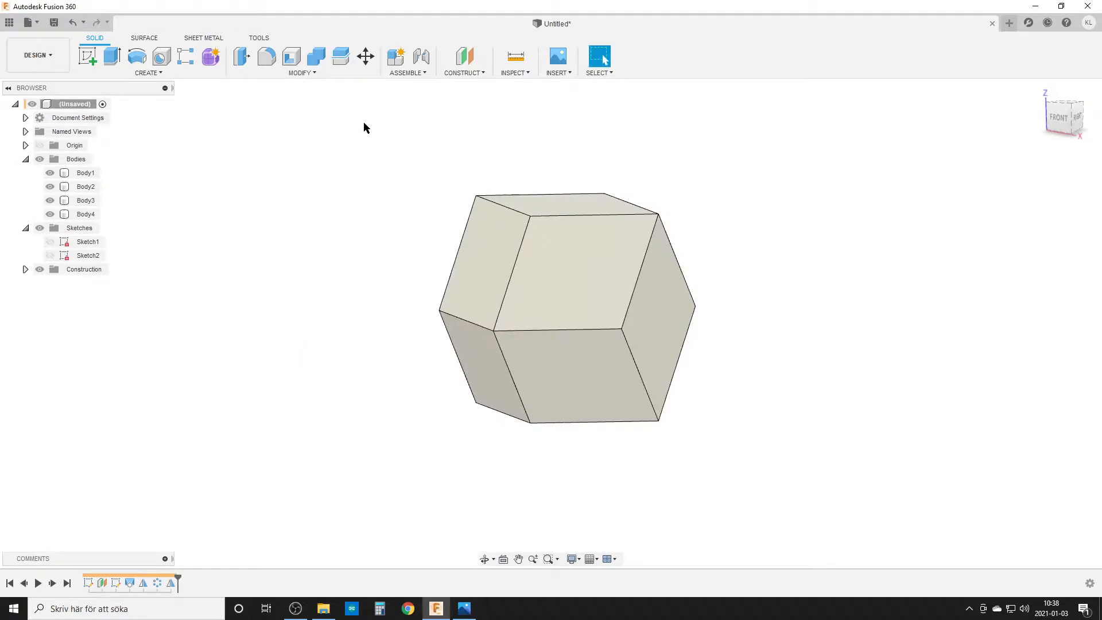
left_click(76, 159)
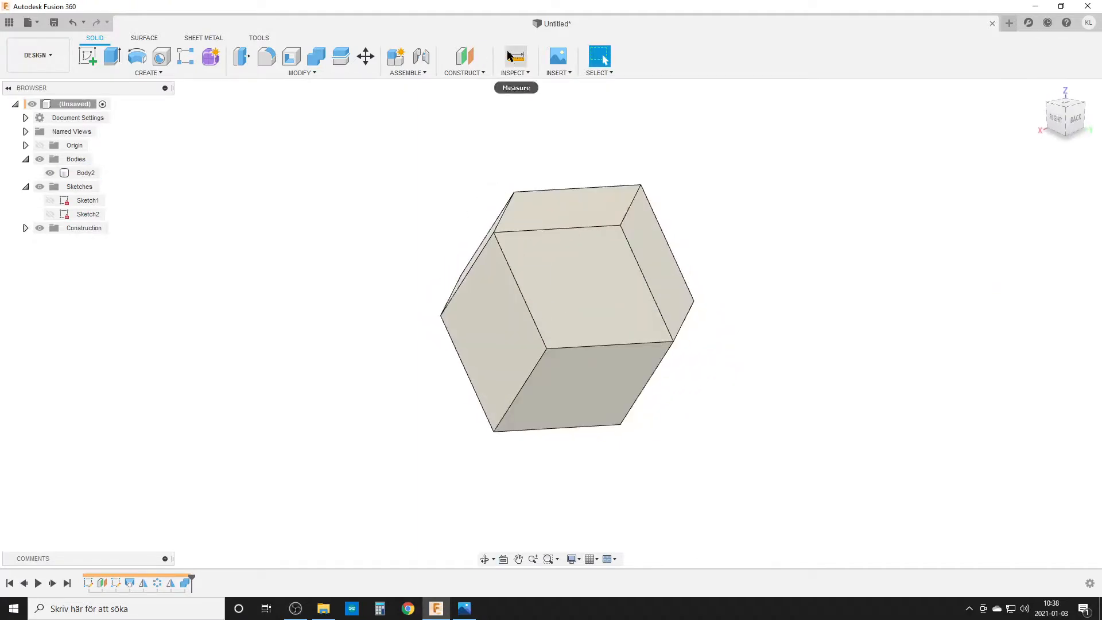
left_click(516, 55)
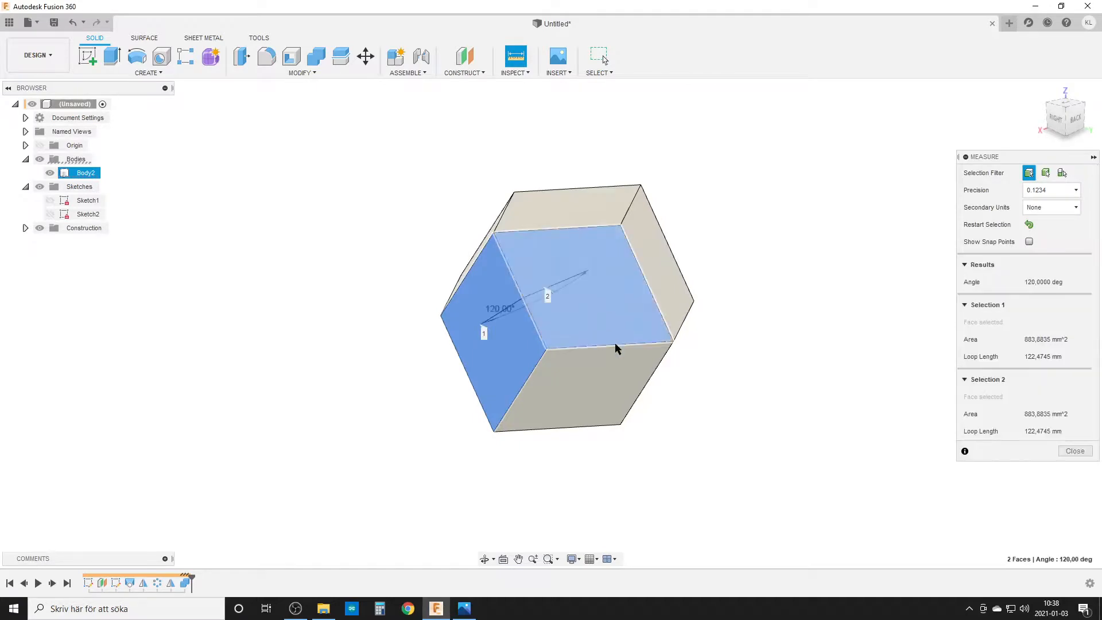
left_click_drag(615, 349, 493, 324)
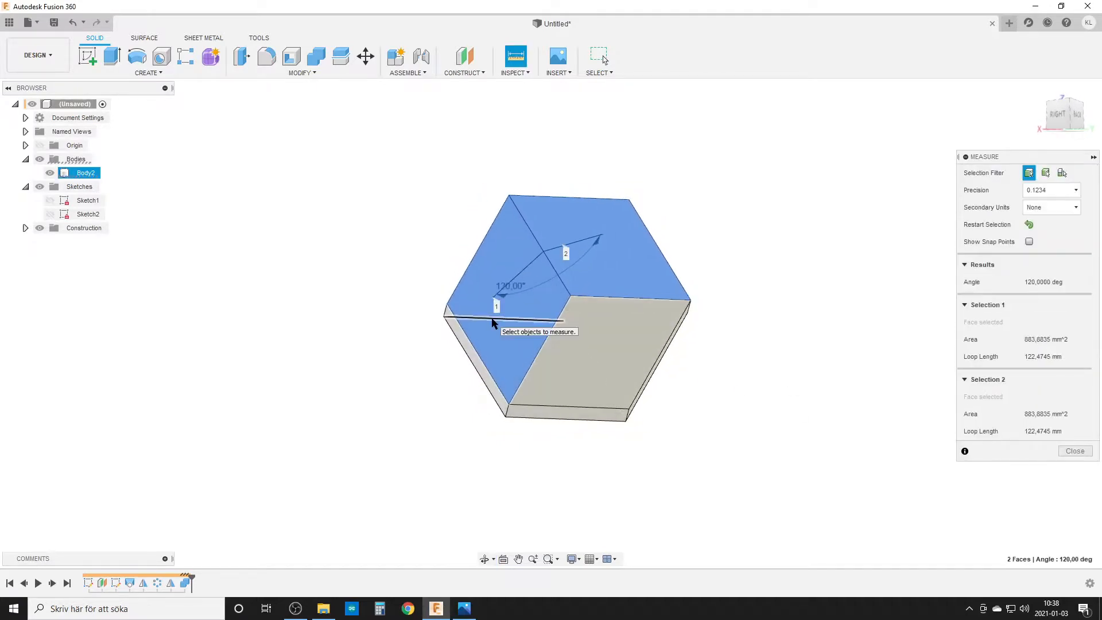
mouse_move(586, 347)
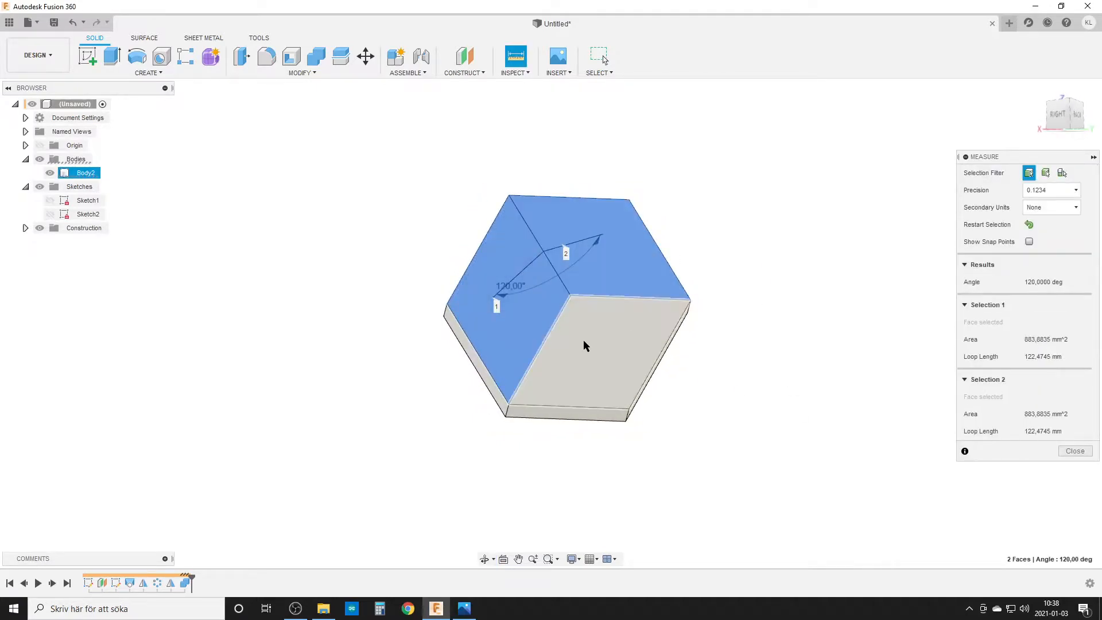
left_click_drag(586, 346, 587, 371)
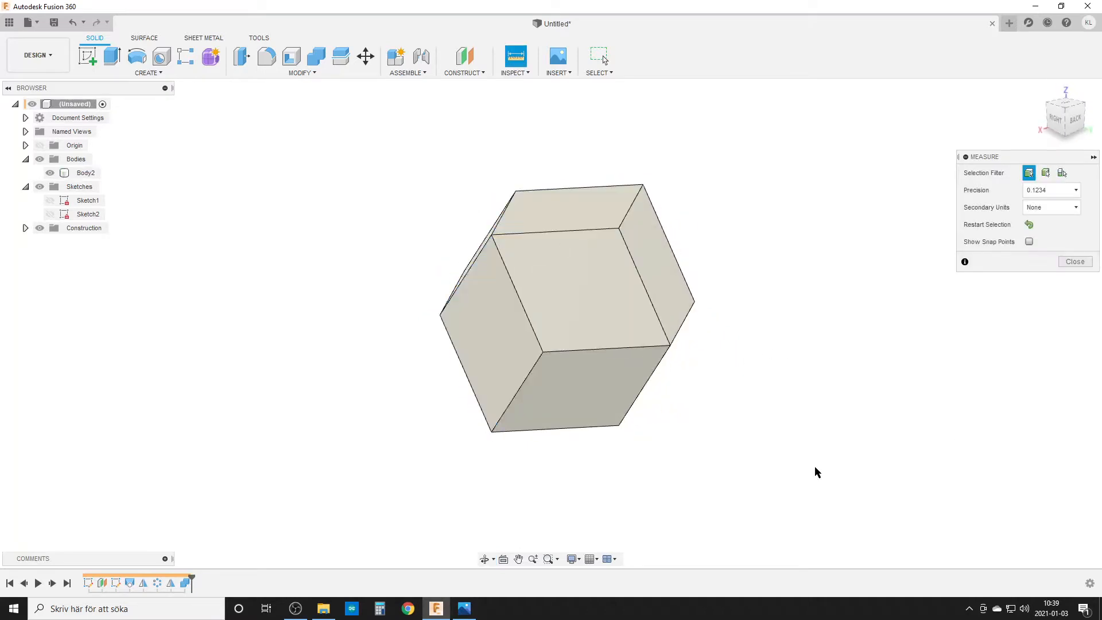
left_click(503, 338)
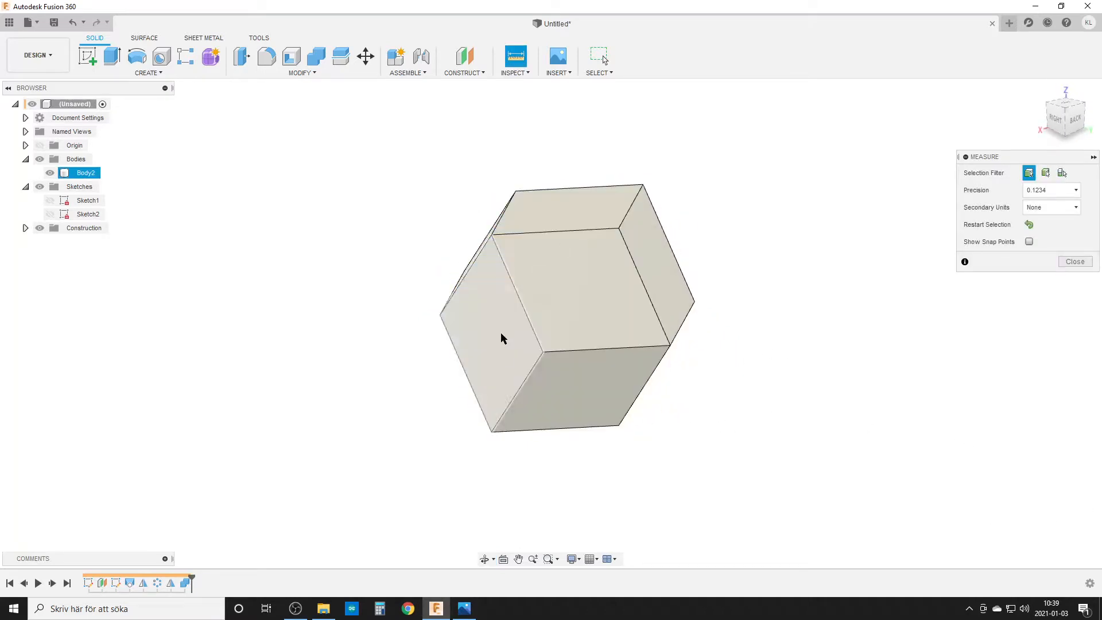
left_click_drag(503, 338, 478, 334)
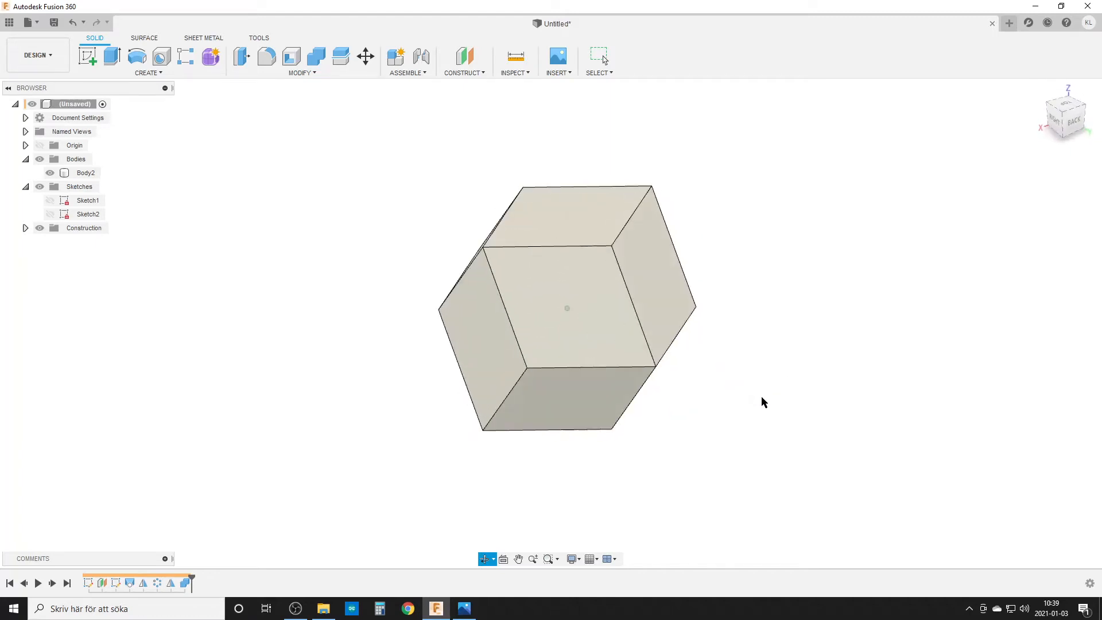
Make Sketch1 visible so its square outline and 100.00 dimension overlay the solid.
left_click(51, 200)
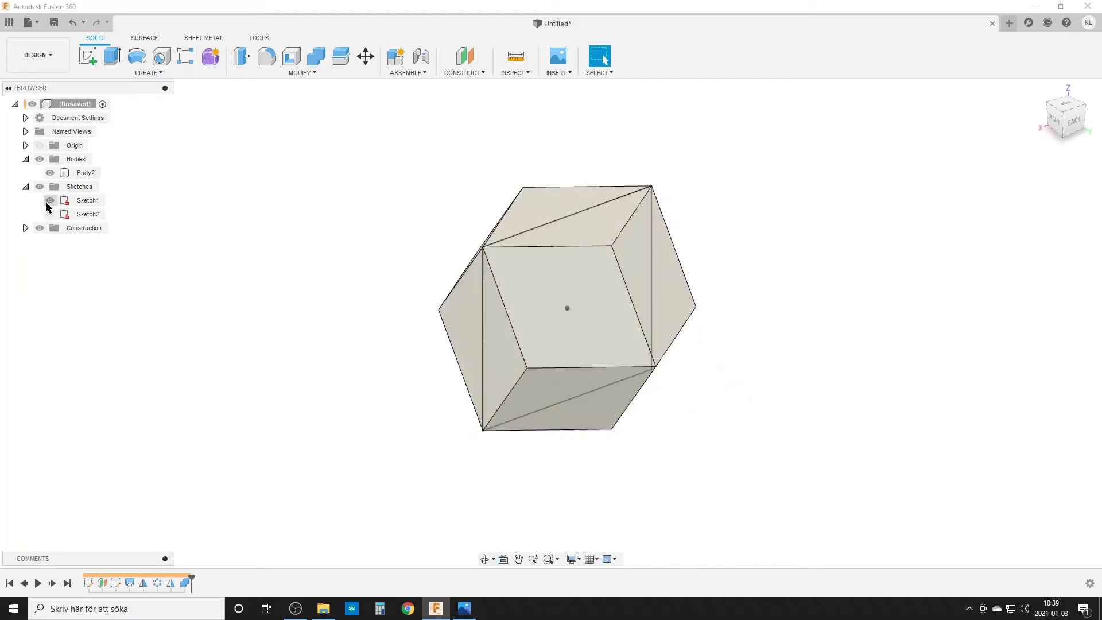
left_click(39, 214)
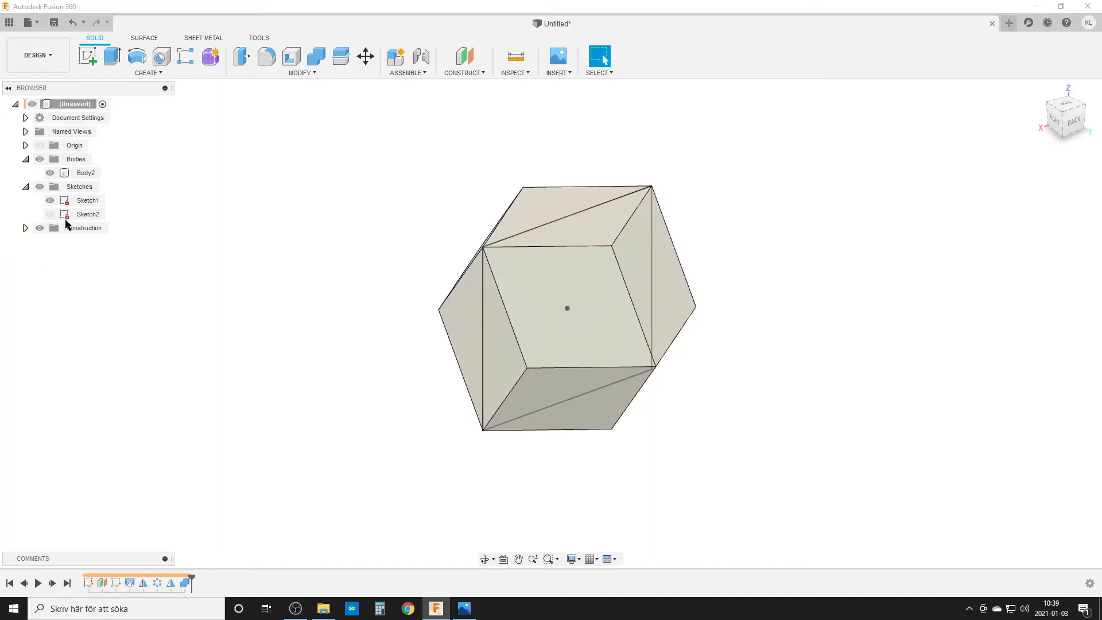
left_click(88, 200)
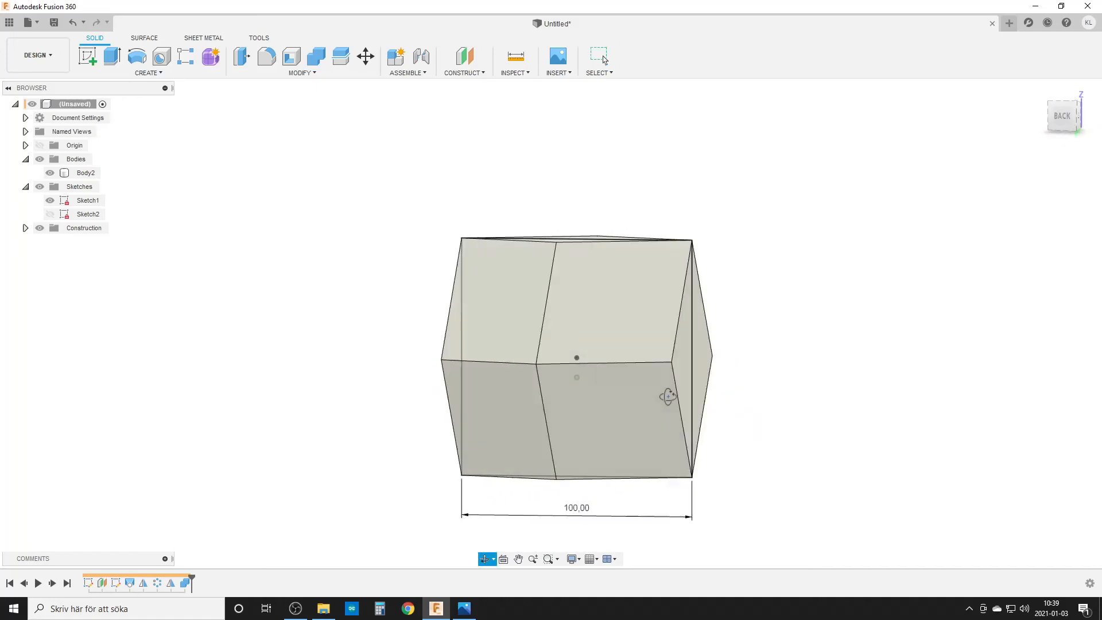
left_click_drag(667, 396, 704, 415)
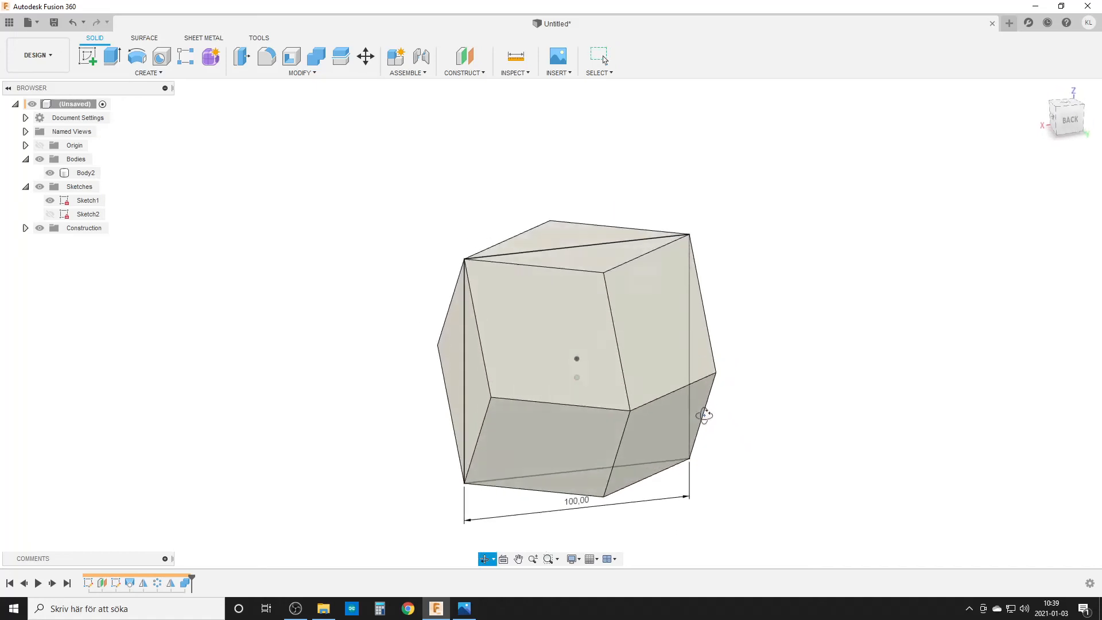
left_click_drag(704, 416, 761, 438)
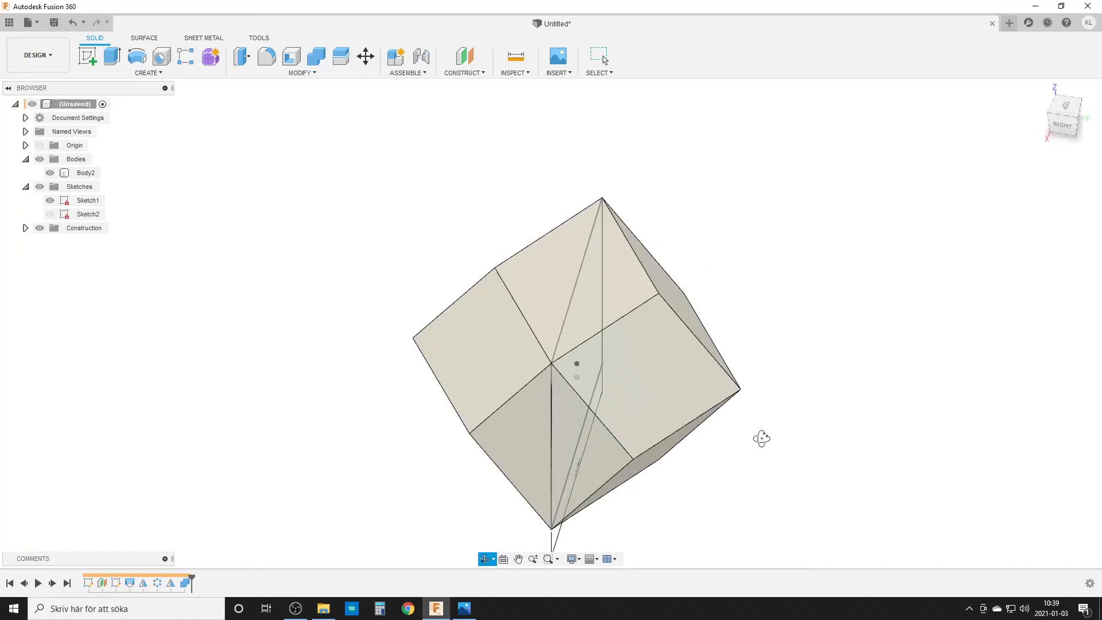